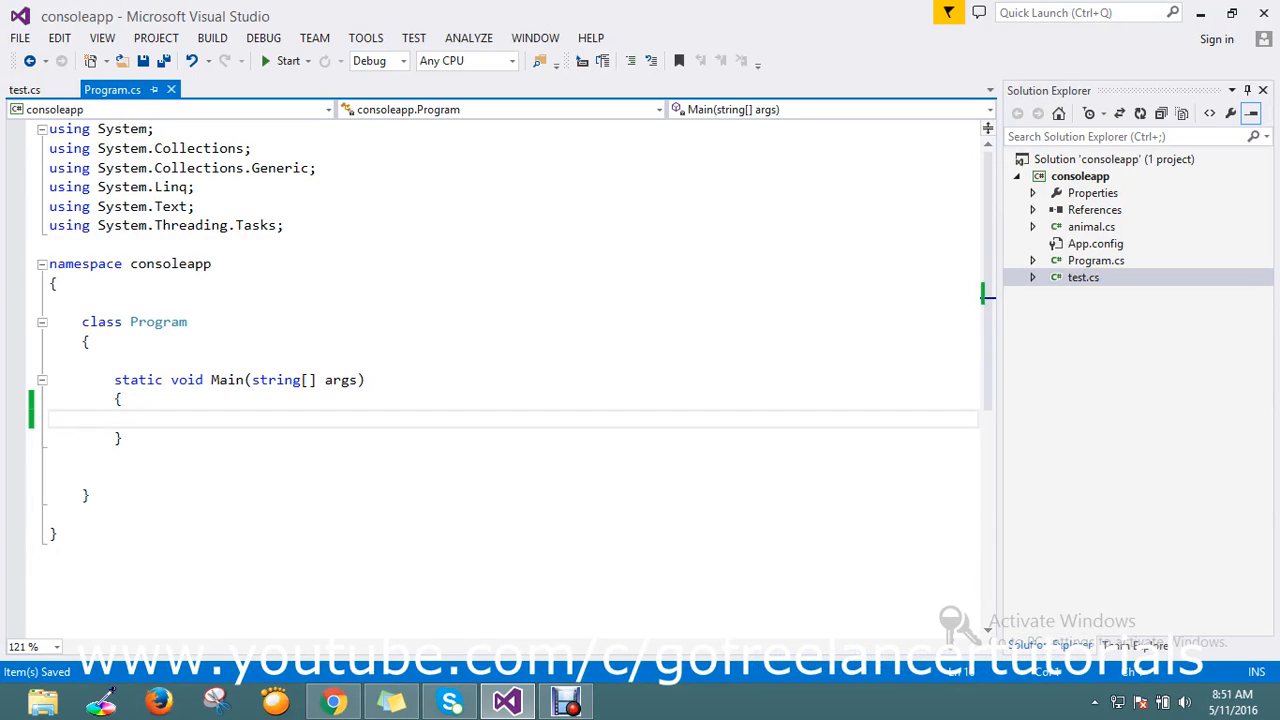
Begin the statement Console.WriteLine(System.Reflection in the empty Main method
click(50, 418)
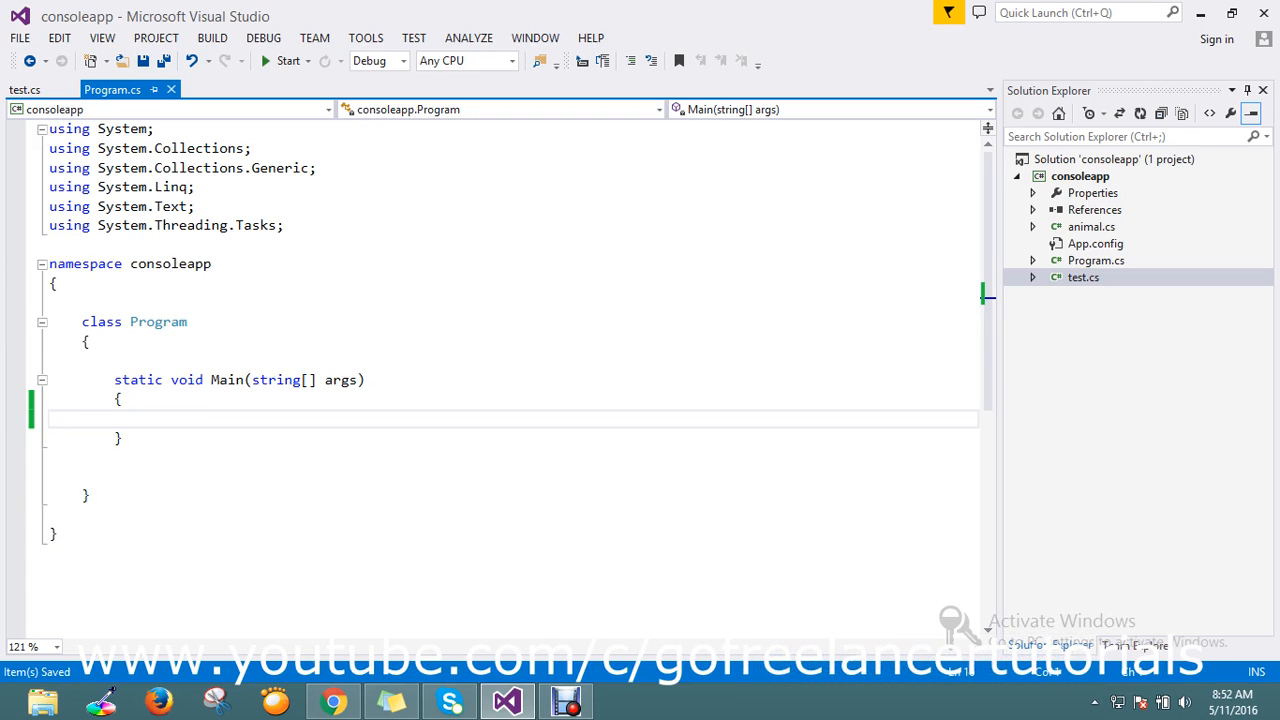
text(c)
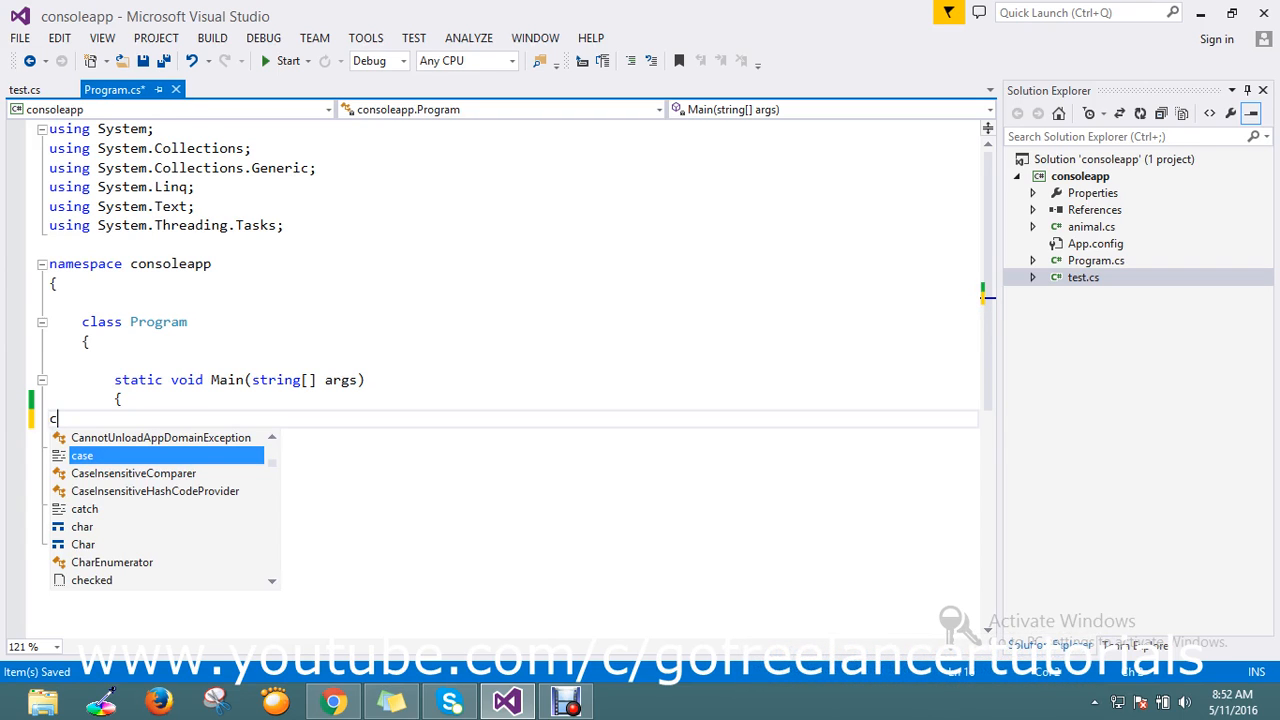
text(onsole)
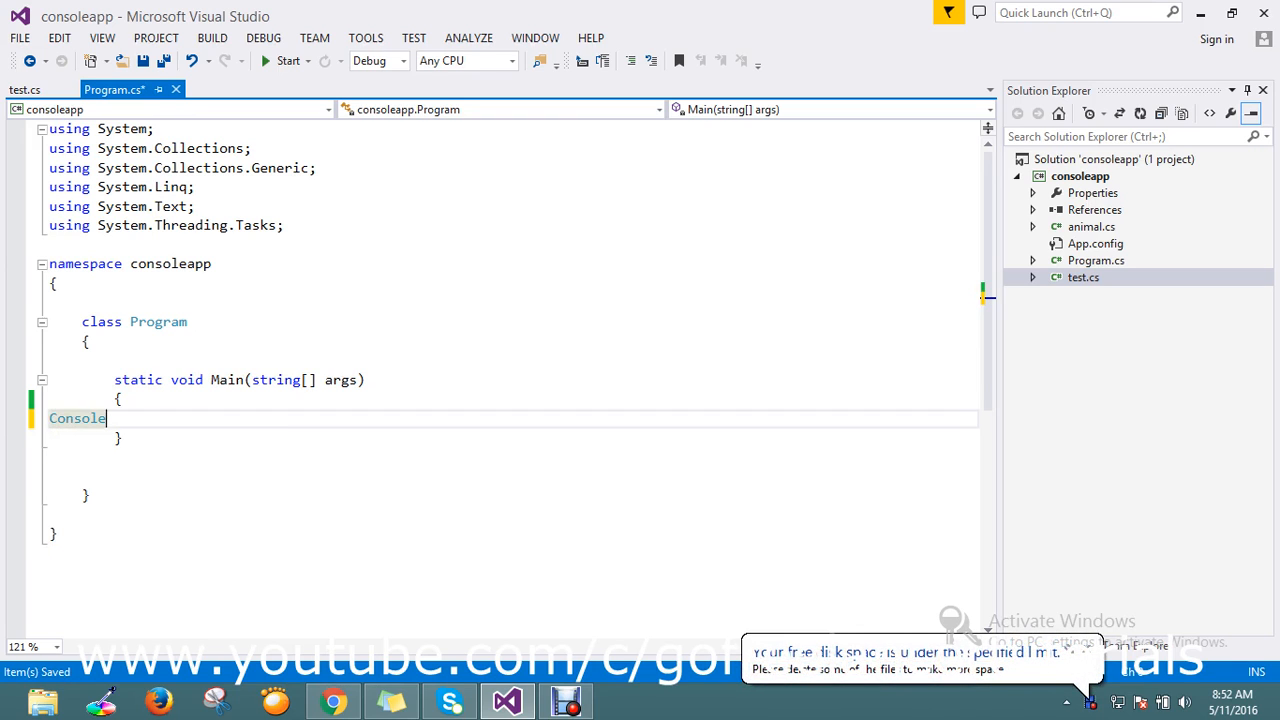
text(.wr)
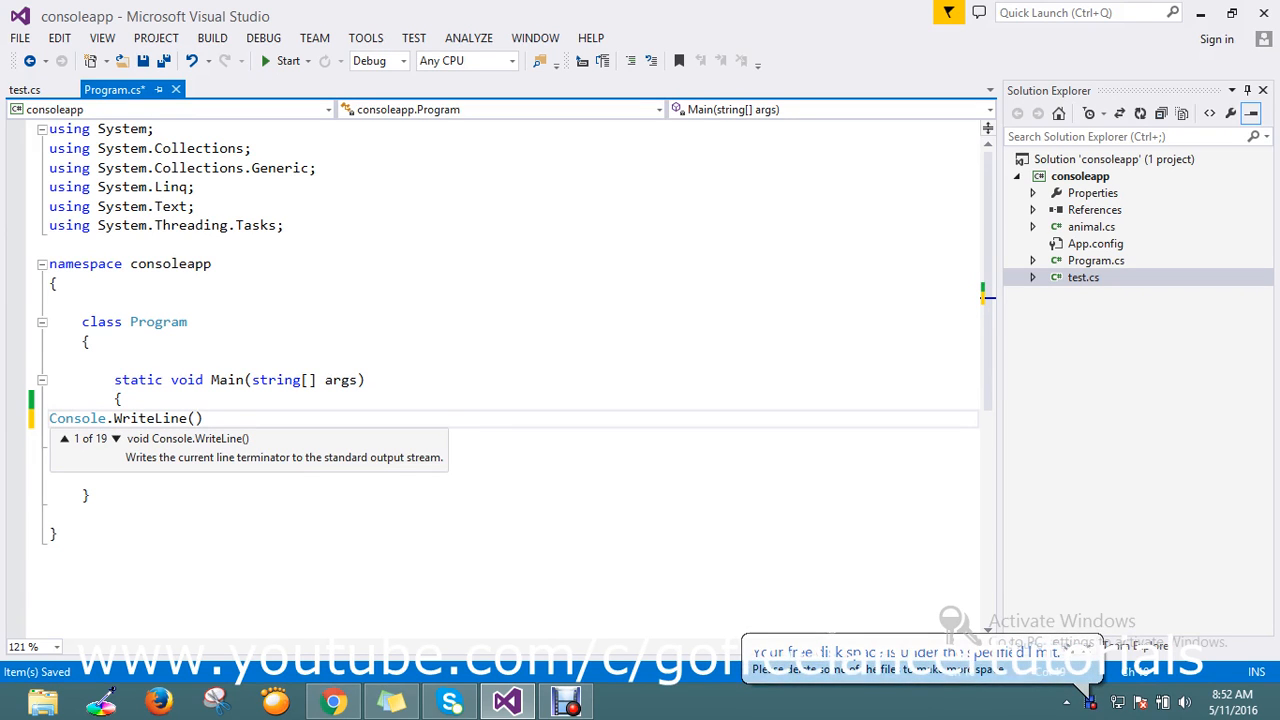
text(System)
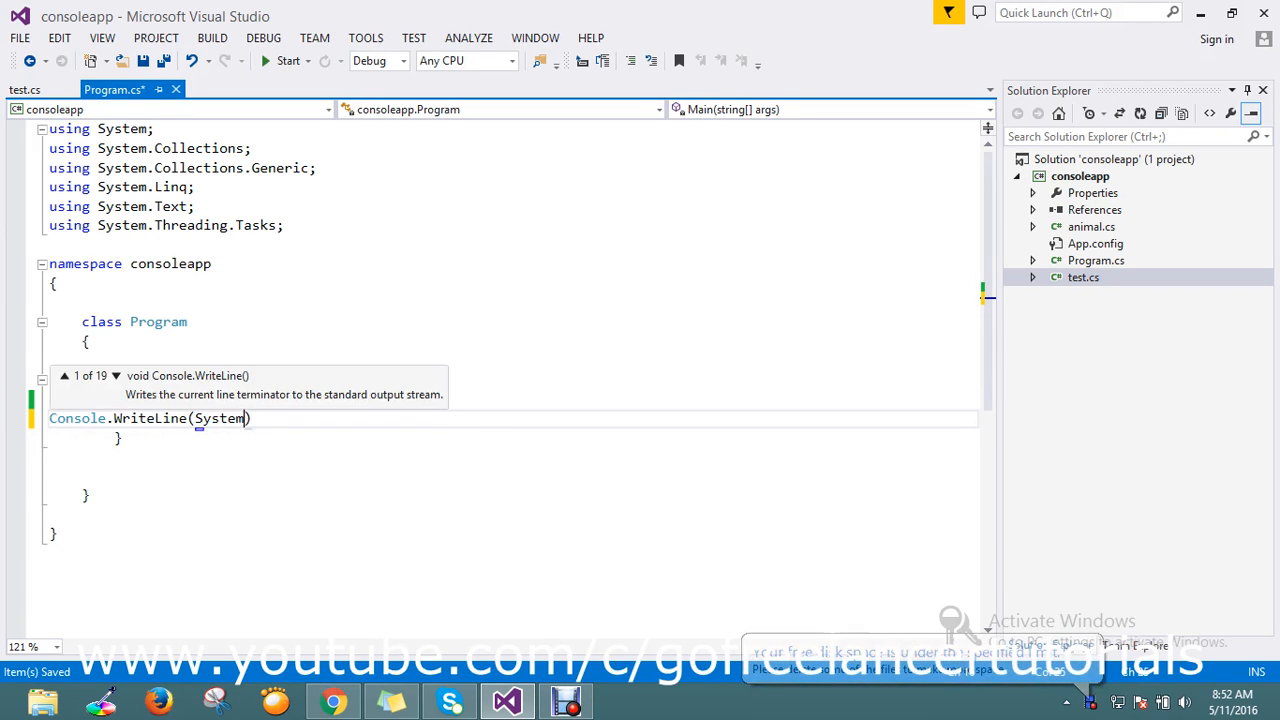
text(.re)
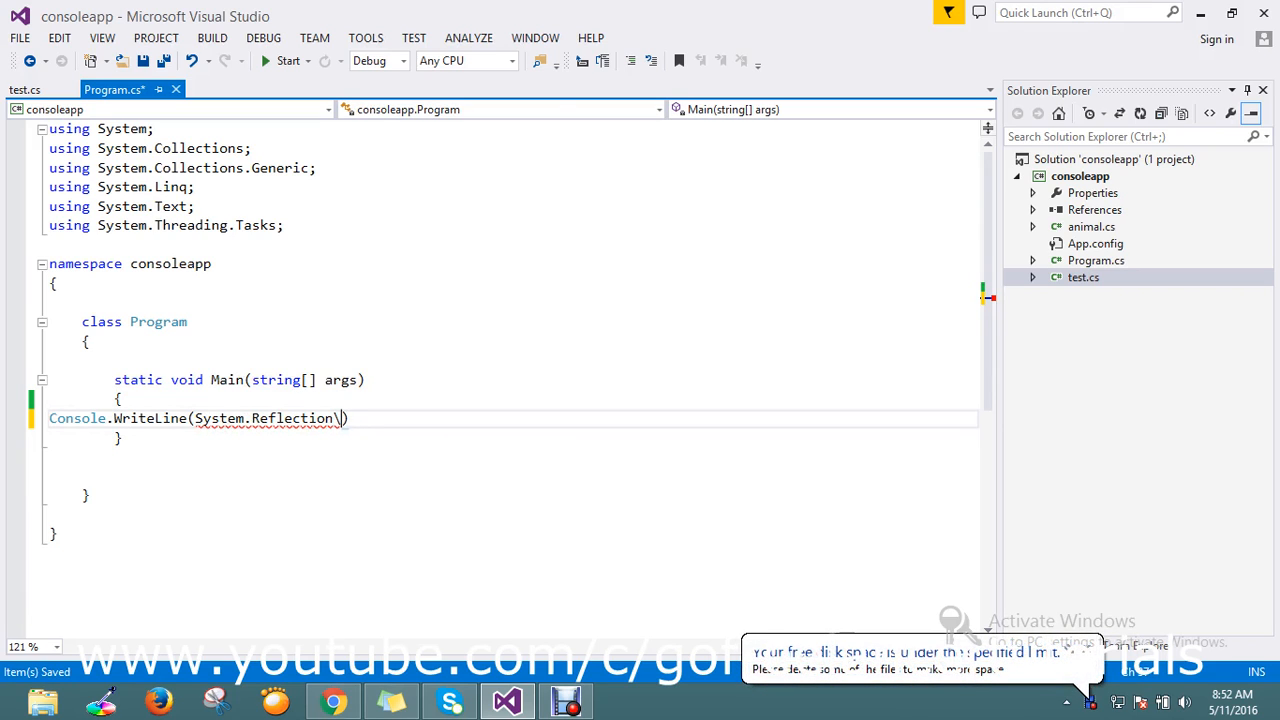
Continue after Reflection toward Assembly.GetExecutingAssembly, correcting the mistyped member name
text(.)
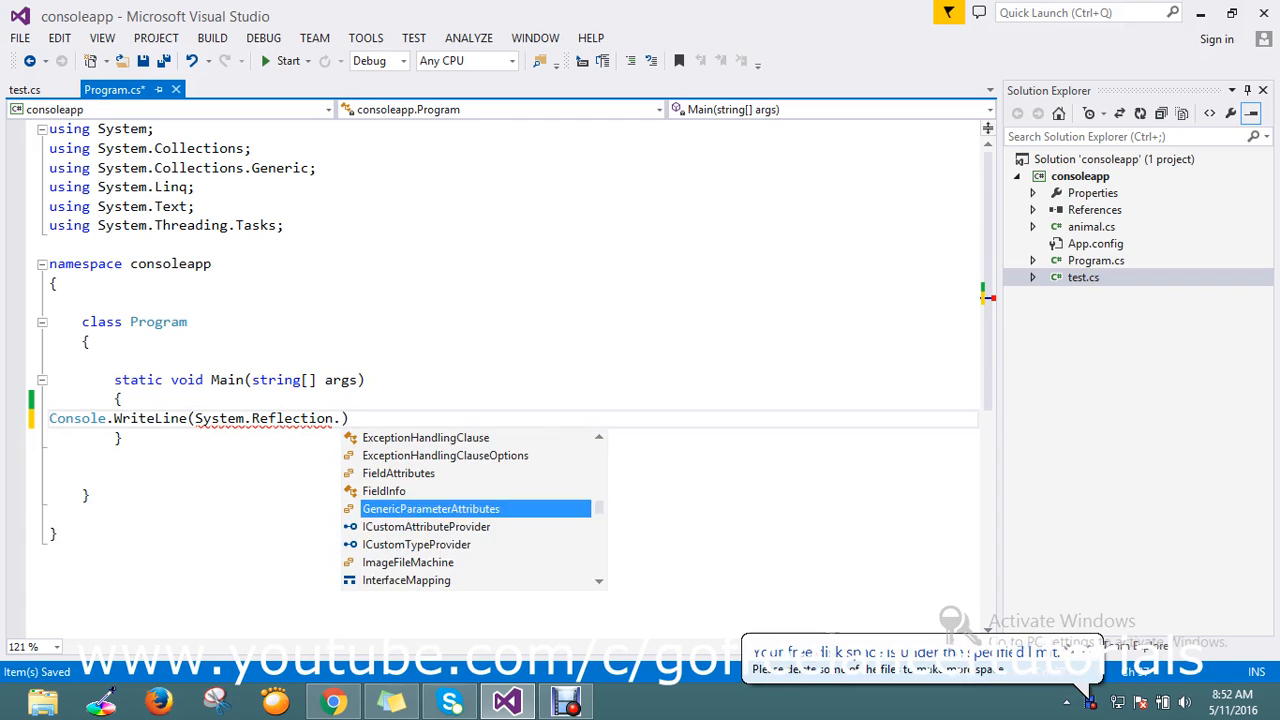
text(e)
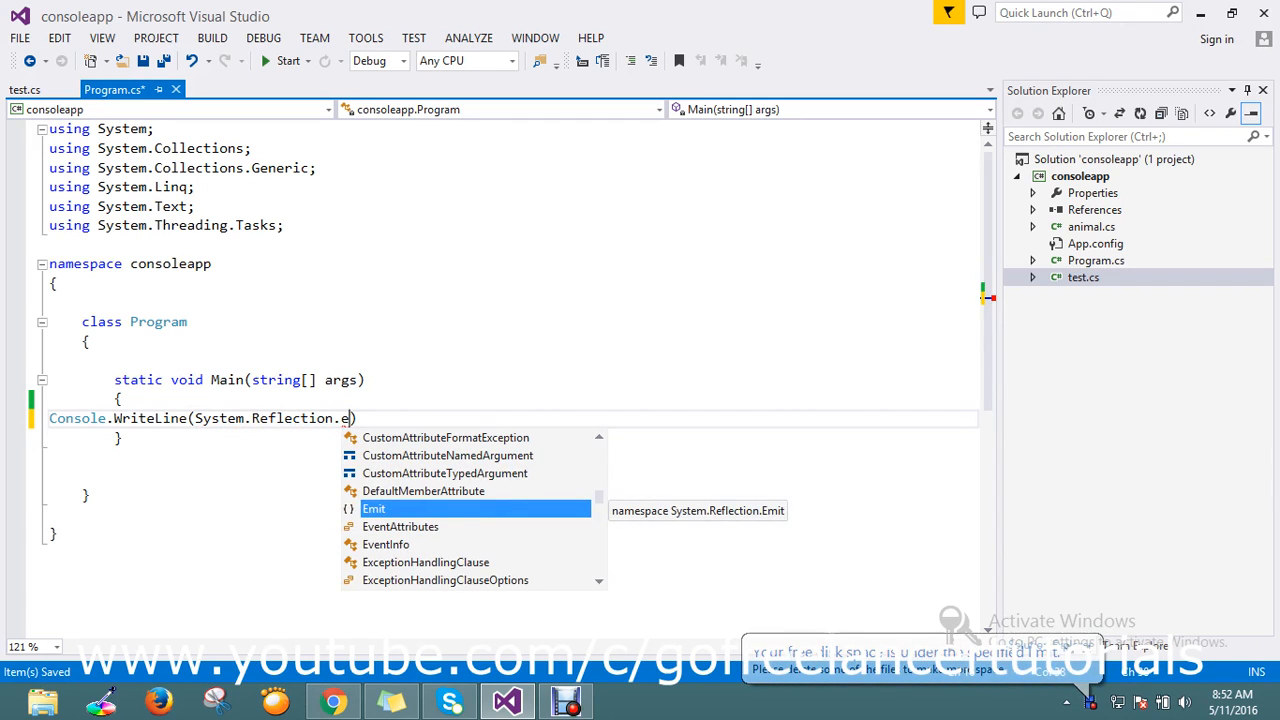
text(x)
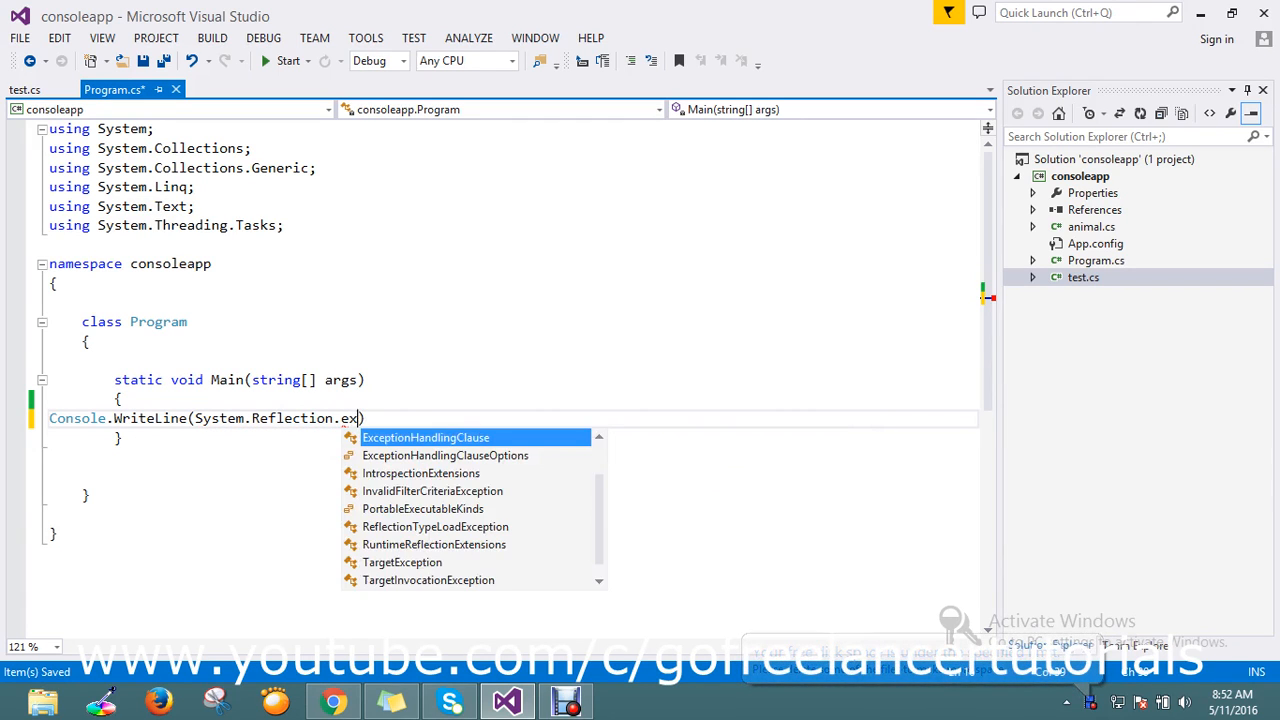
key(backspace)
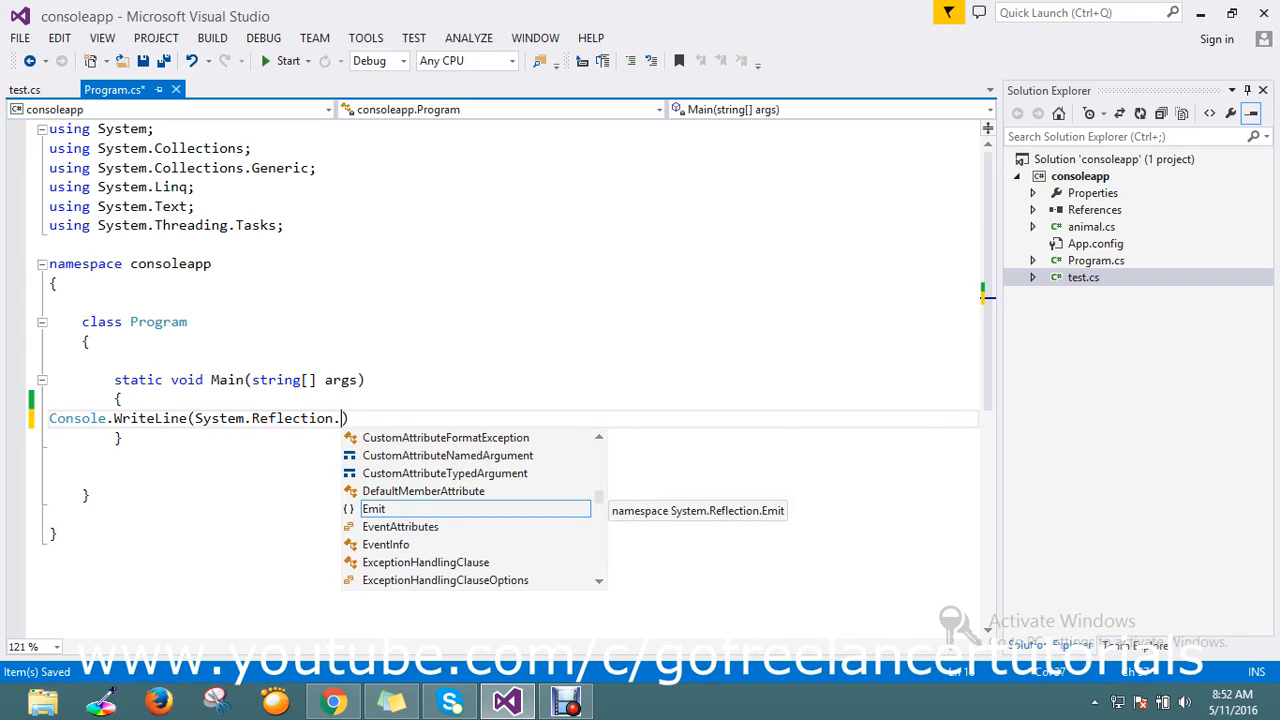
text(ge)
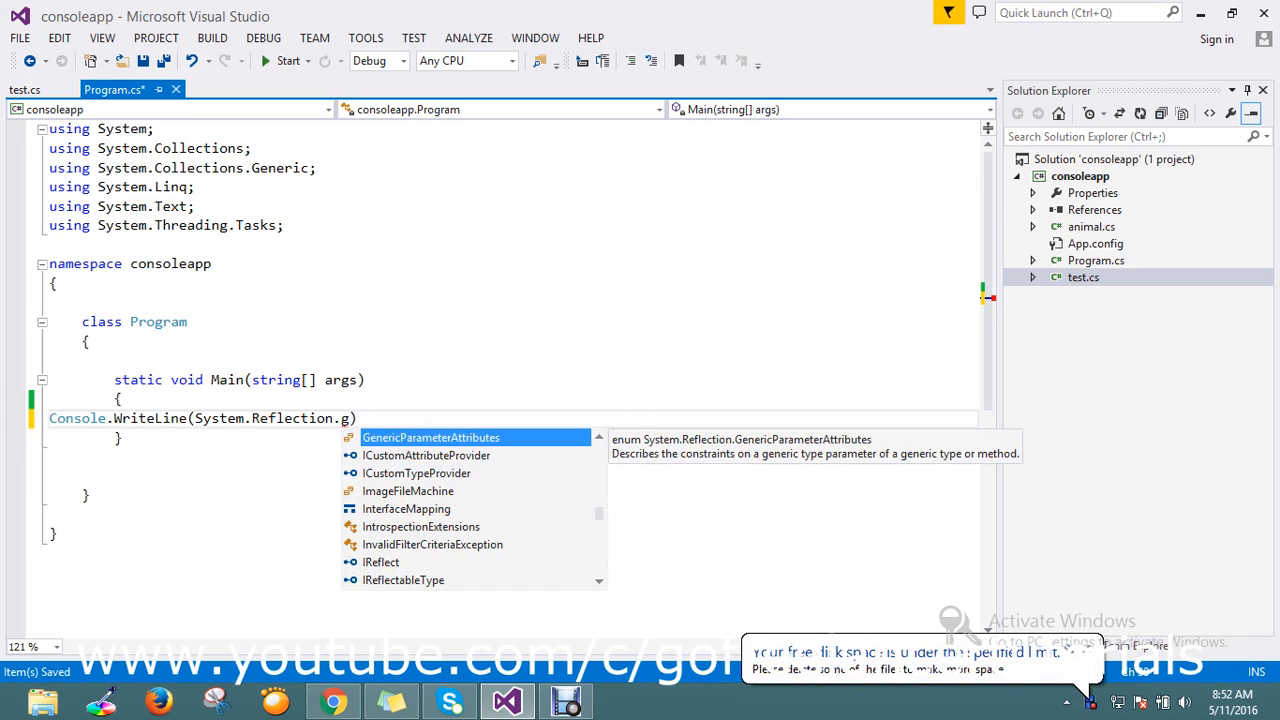
key(Escape)
text(Assembly)
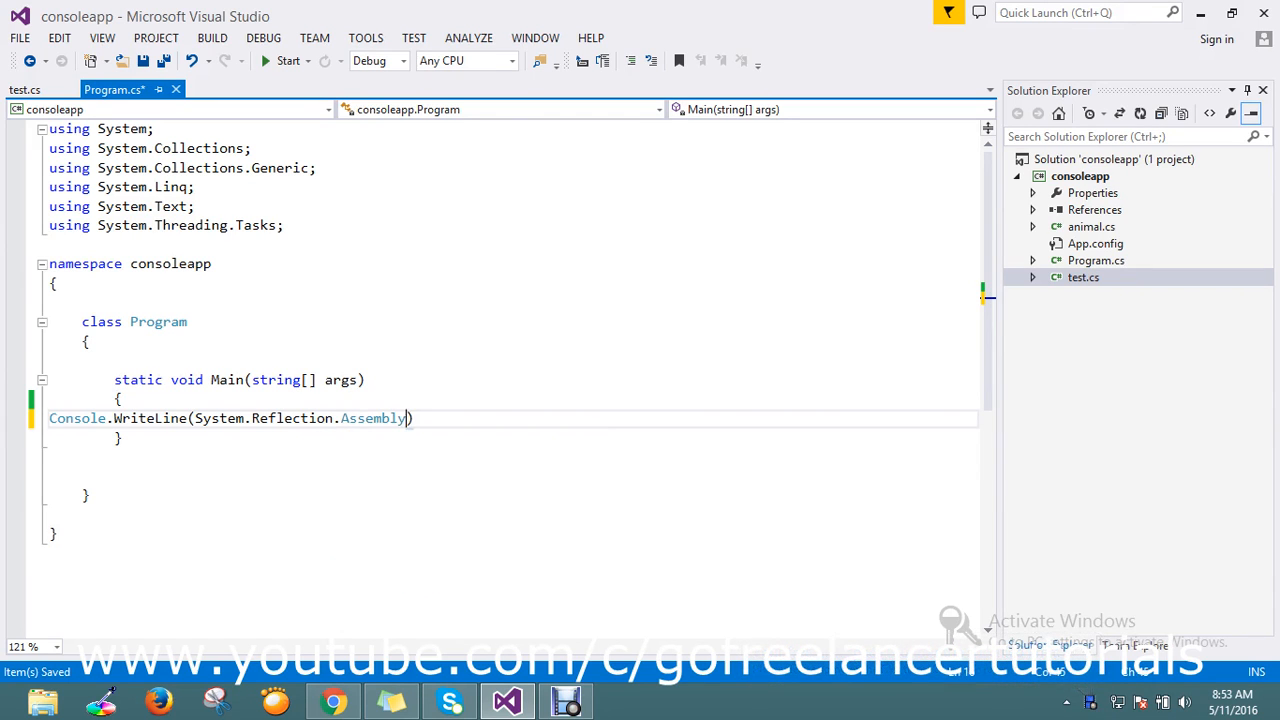
text(ge)
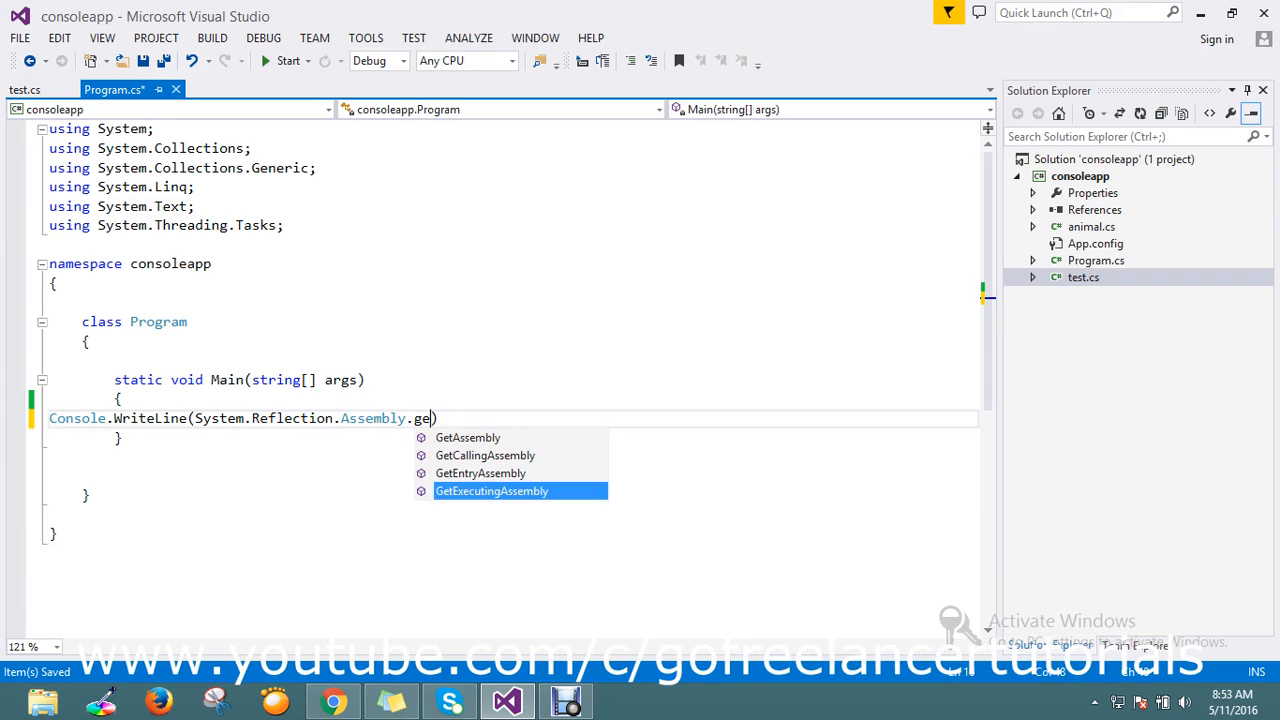
mouse_move(492, 490)
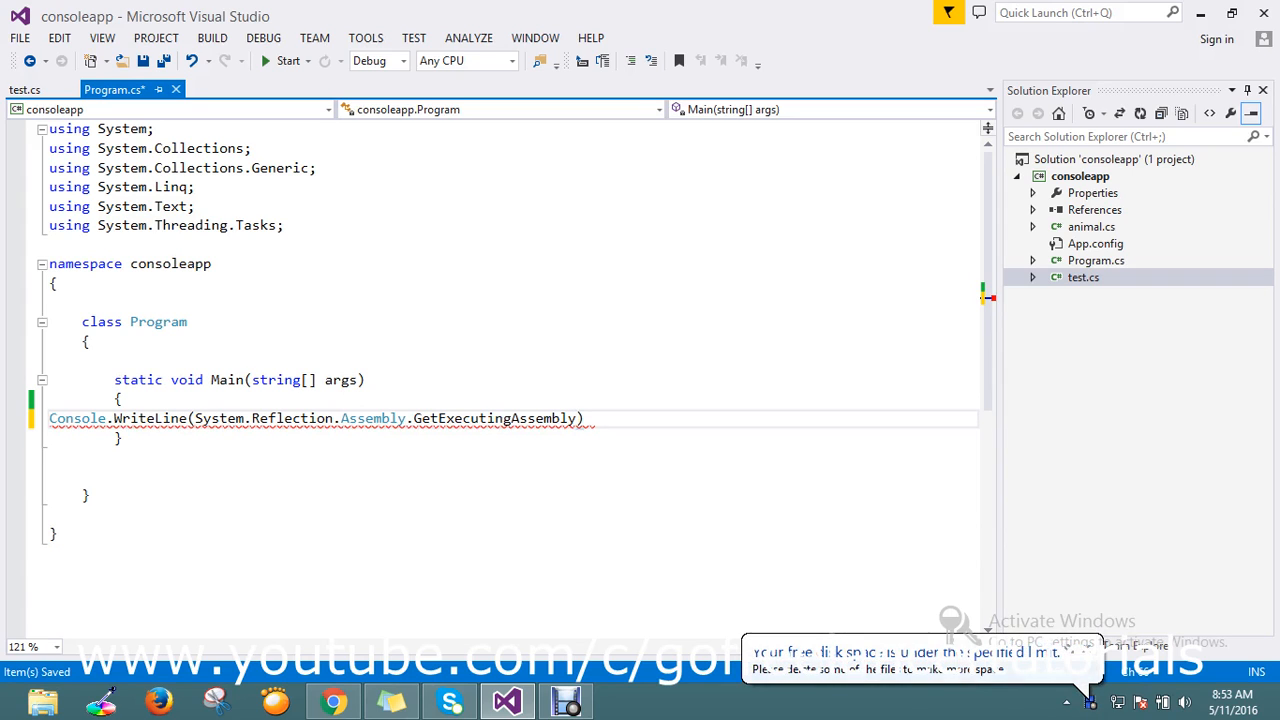
click(1080, 176)
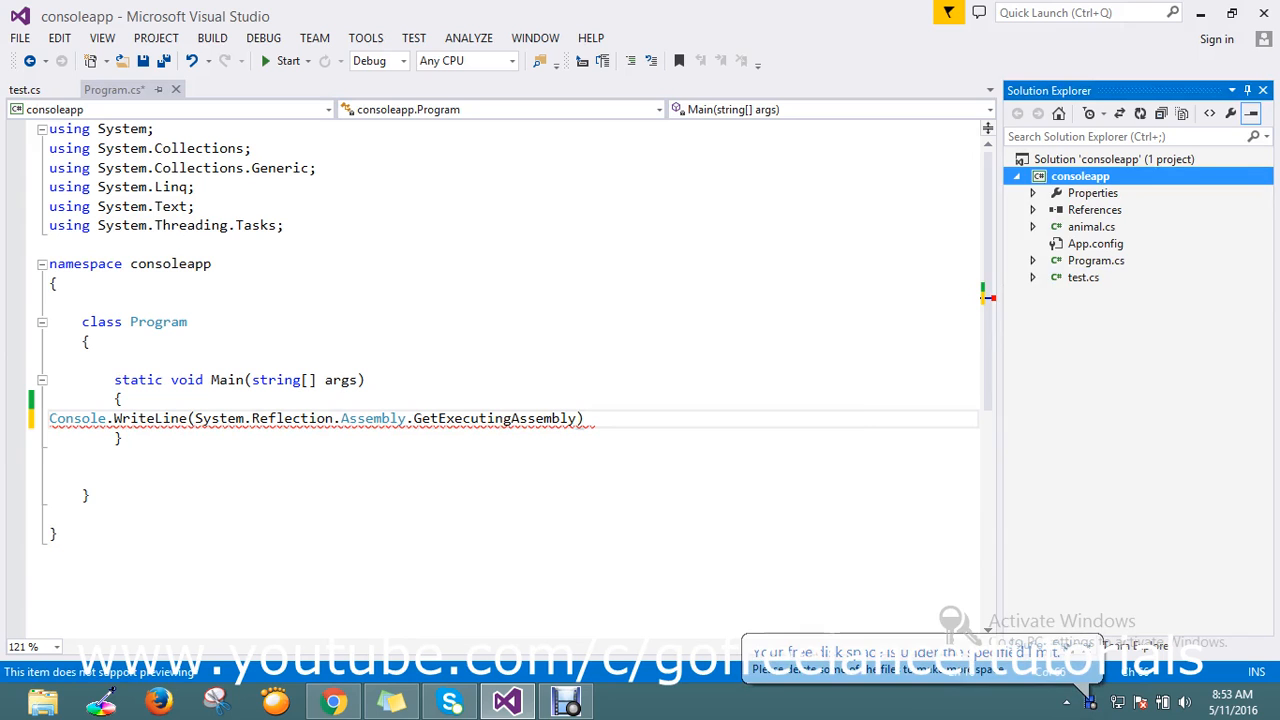
right_click(1080, 176)
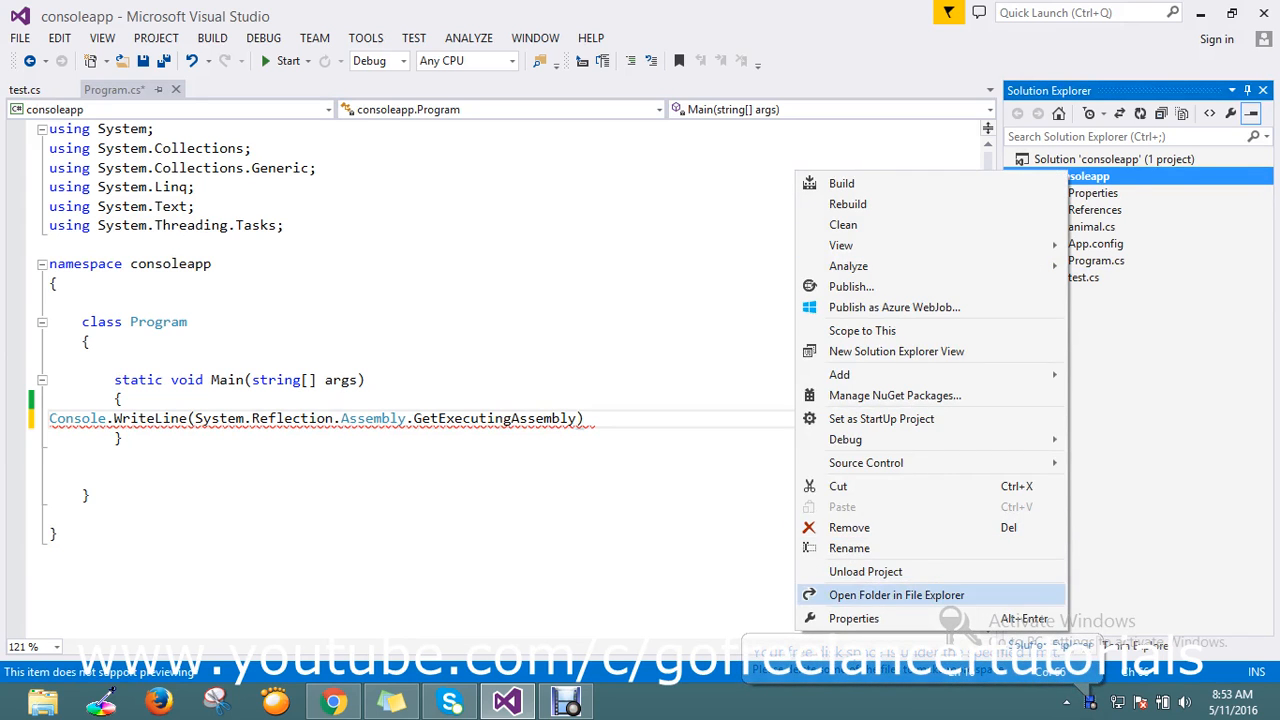
click(896, 594)
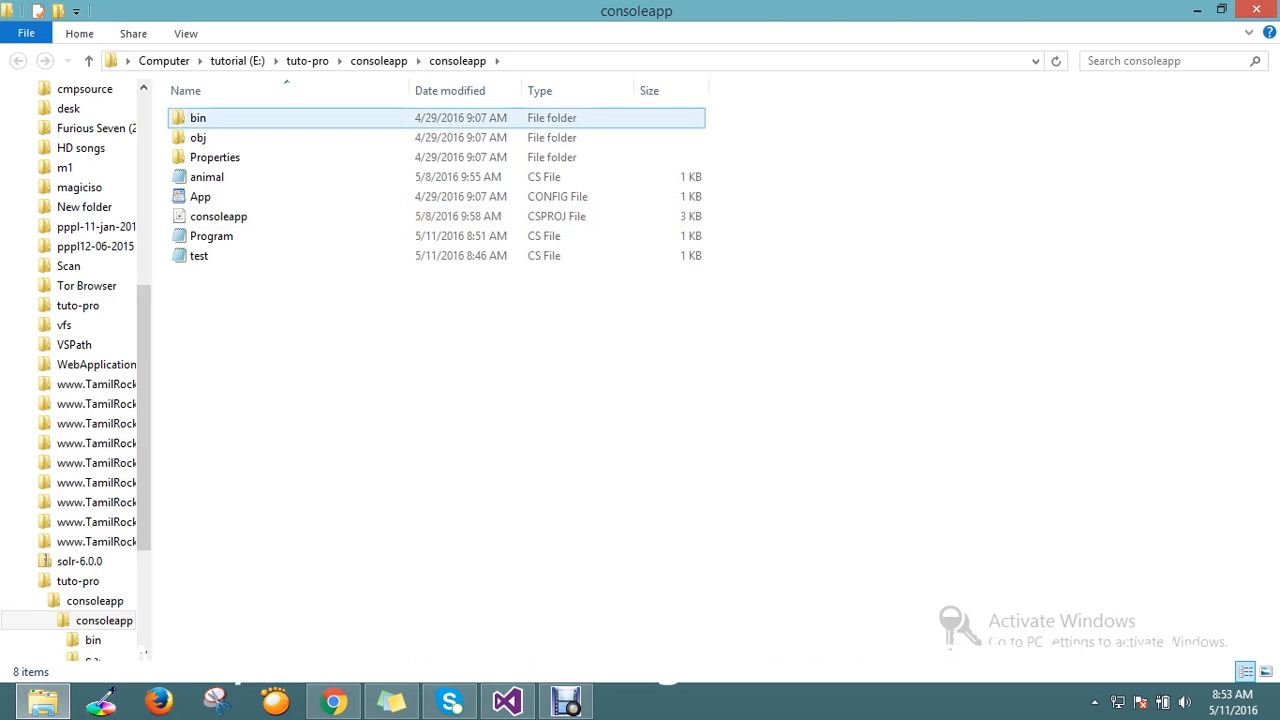
double_click(198, 116)
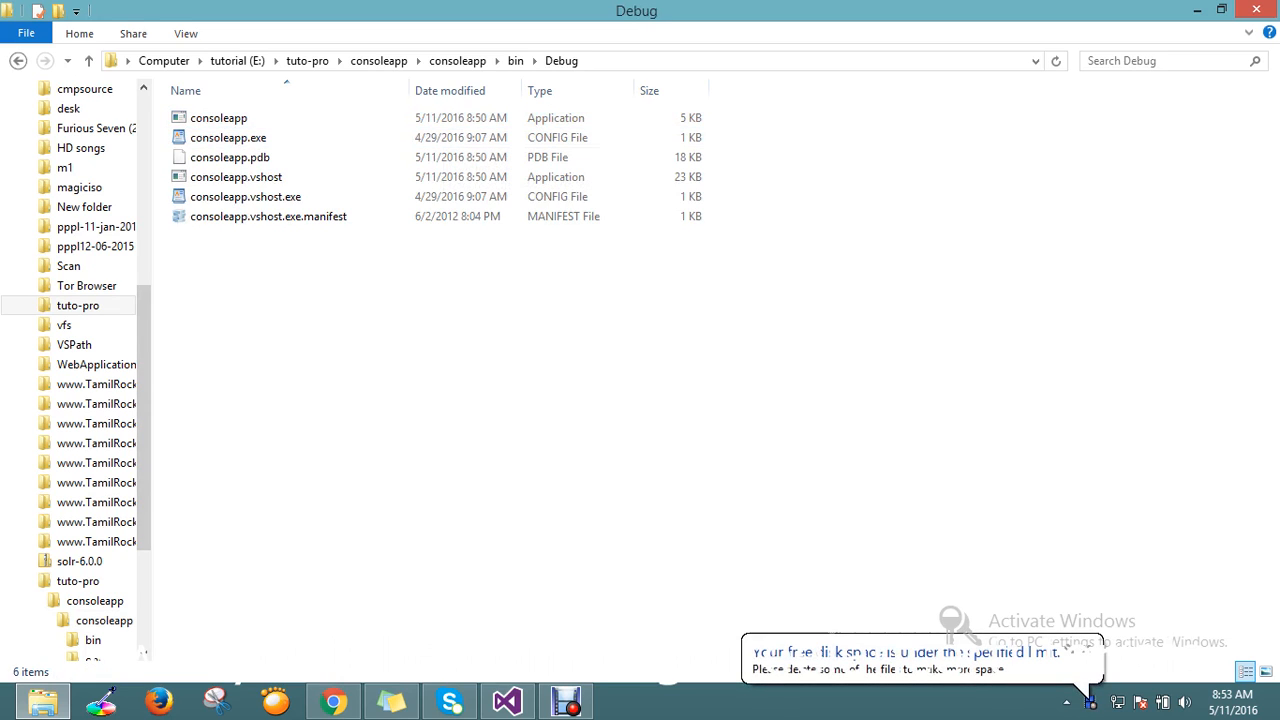
click(508, 700)
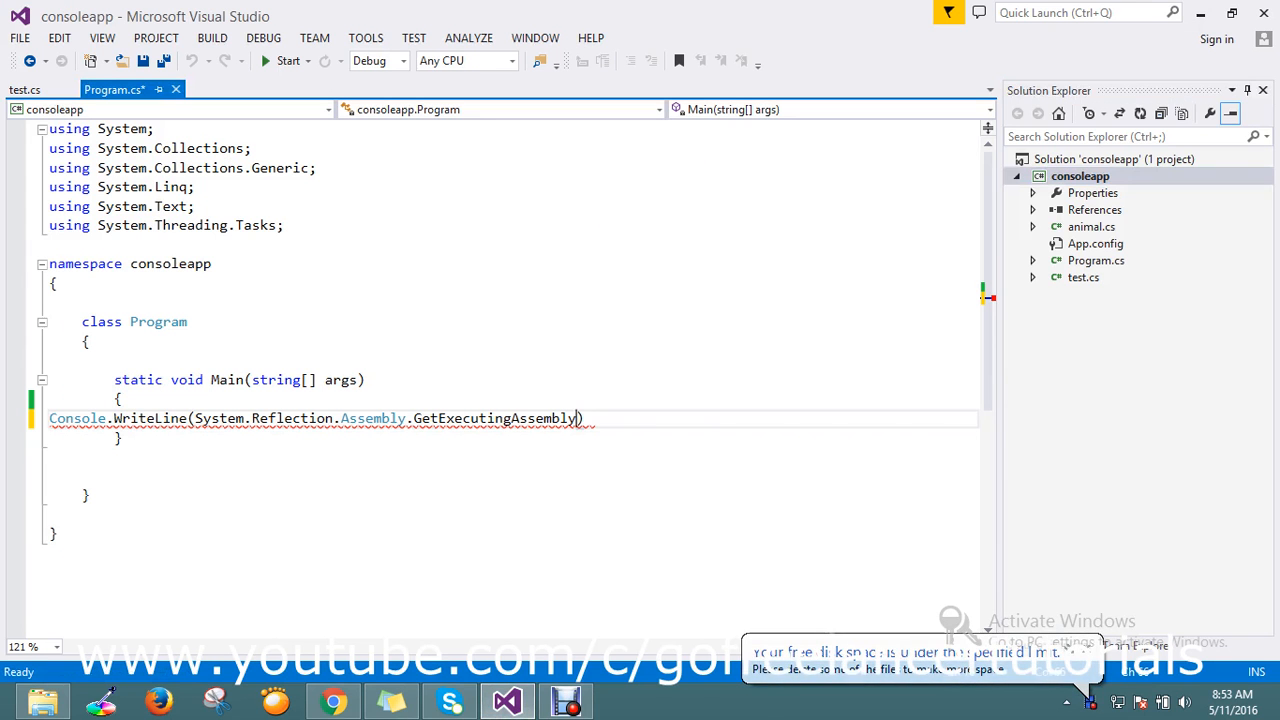
Finish the call as GetExecutingAssembly().Location so Main prints the assembly path
text(())
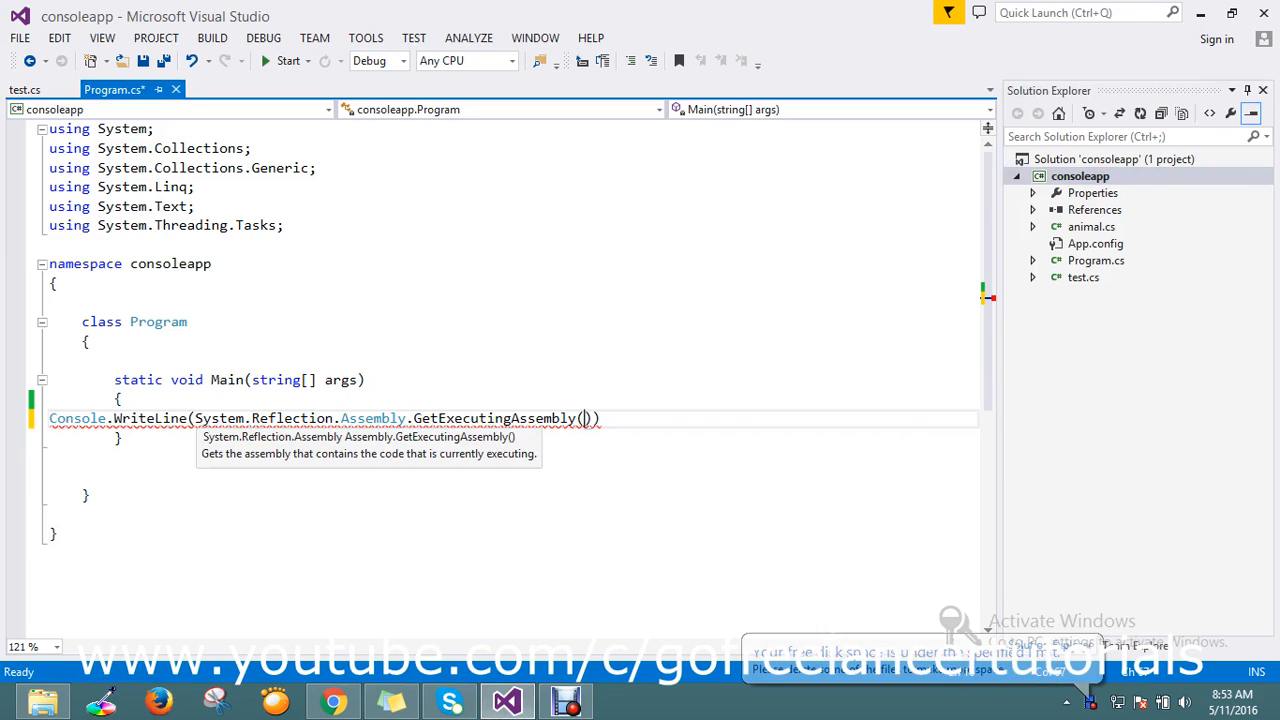
text(.l)
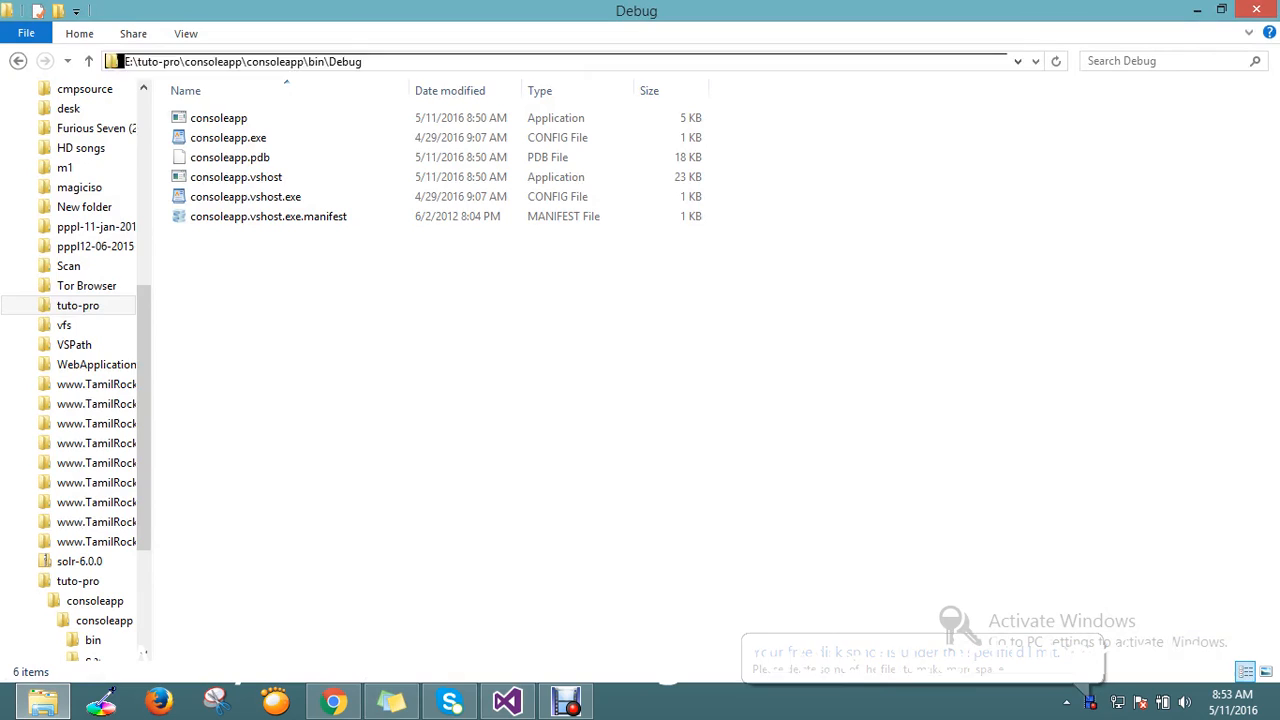
click(218, 116)
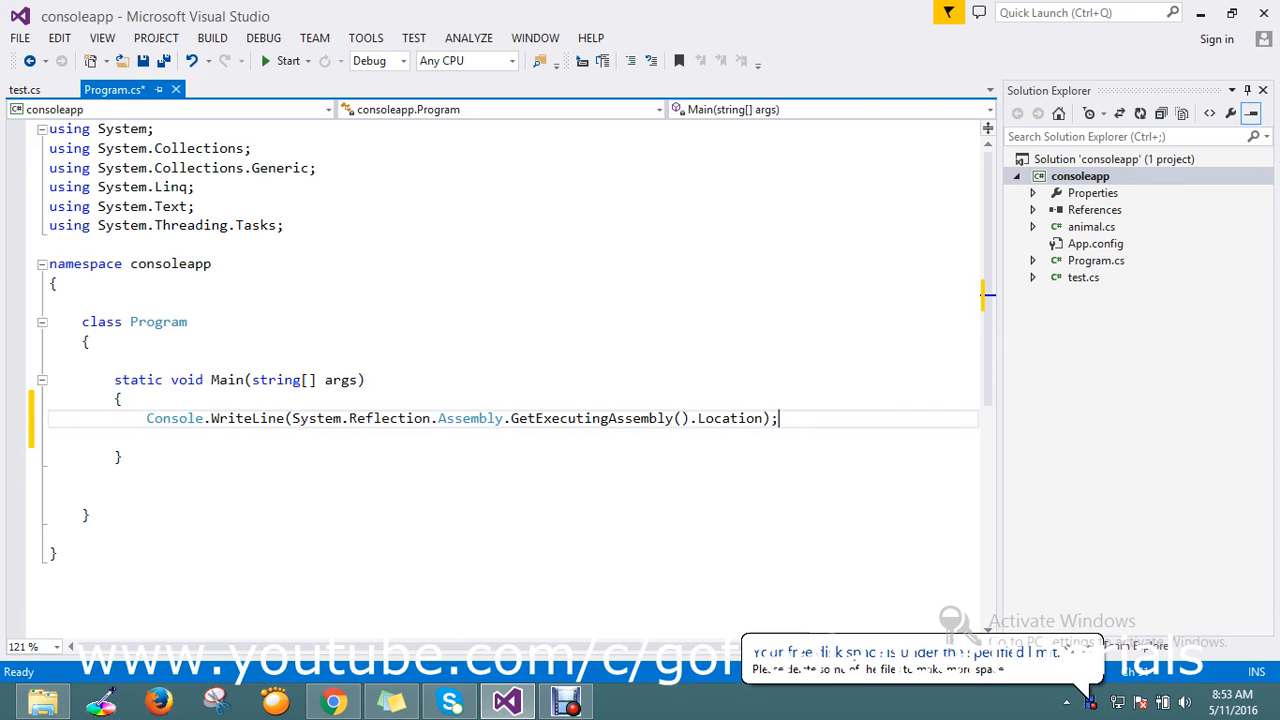
Add Console.WriteLine(AppDomain.CurrentDomain.BaseDirectory); below the first line
text(c)
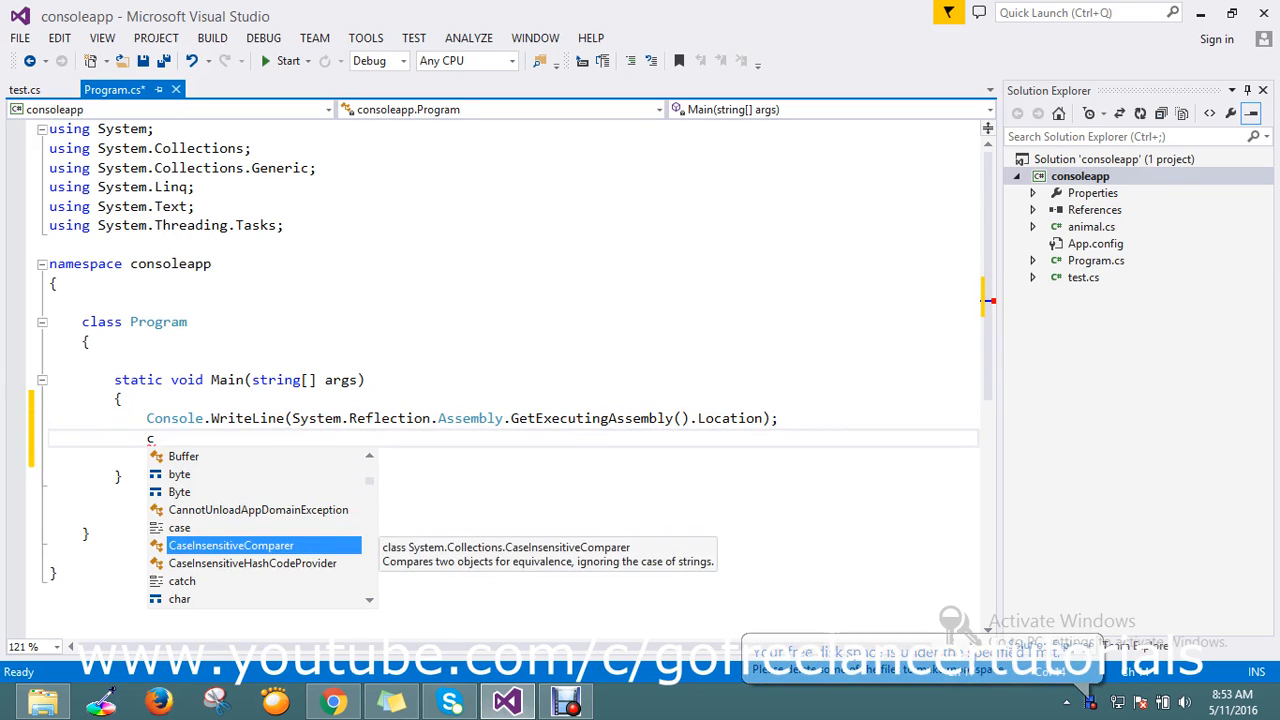
text(Console)
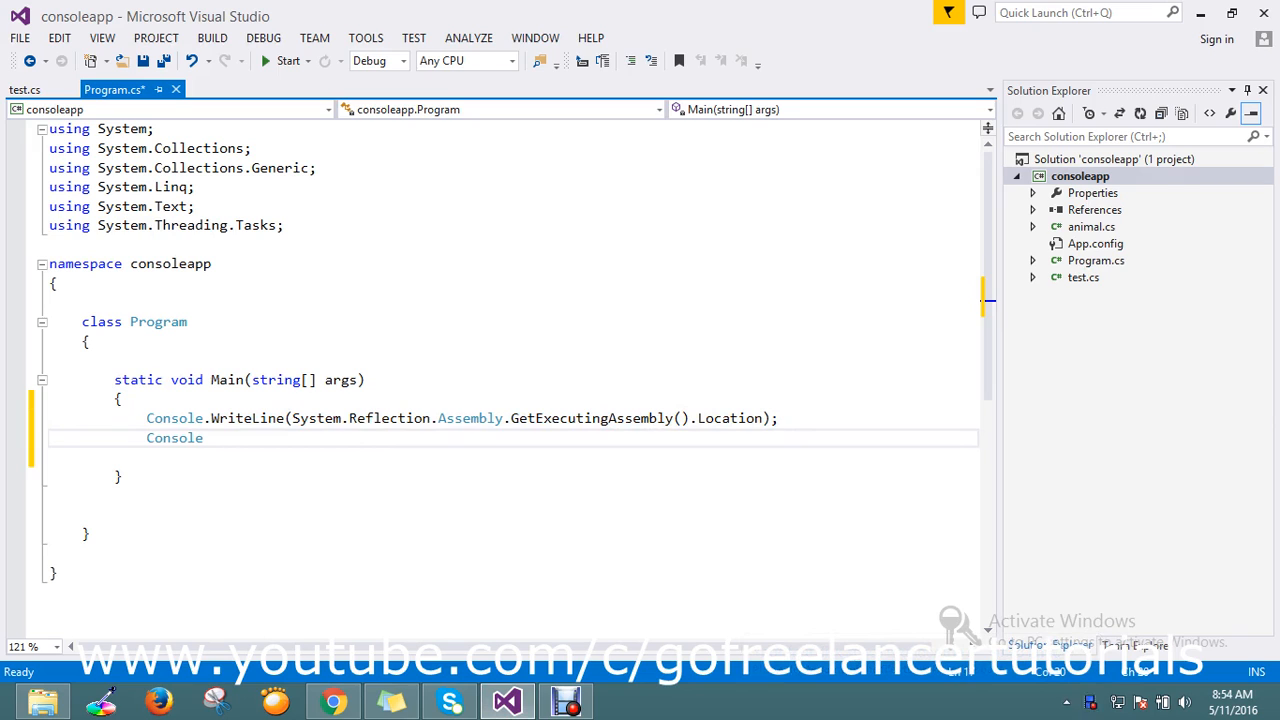
text(.wr)
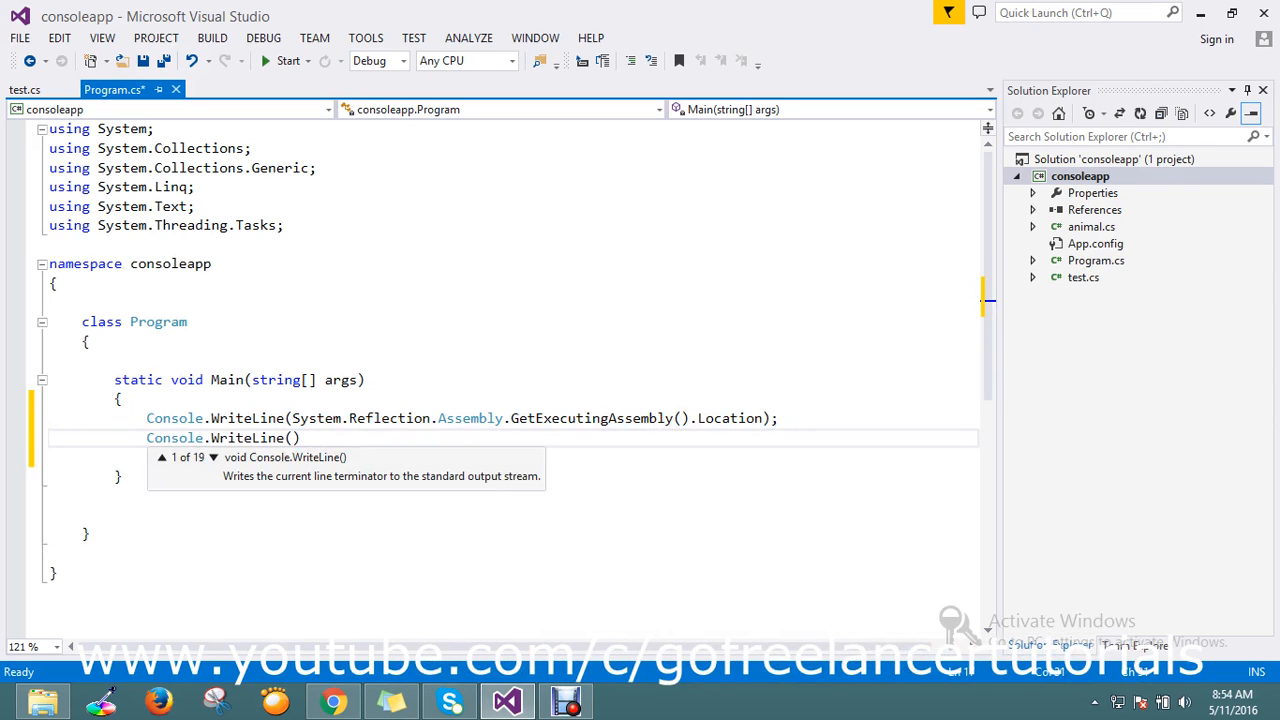
text(ain.CurrentDomain.BaseDirectory)
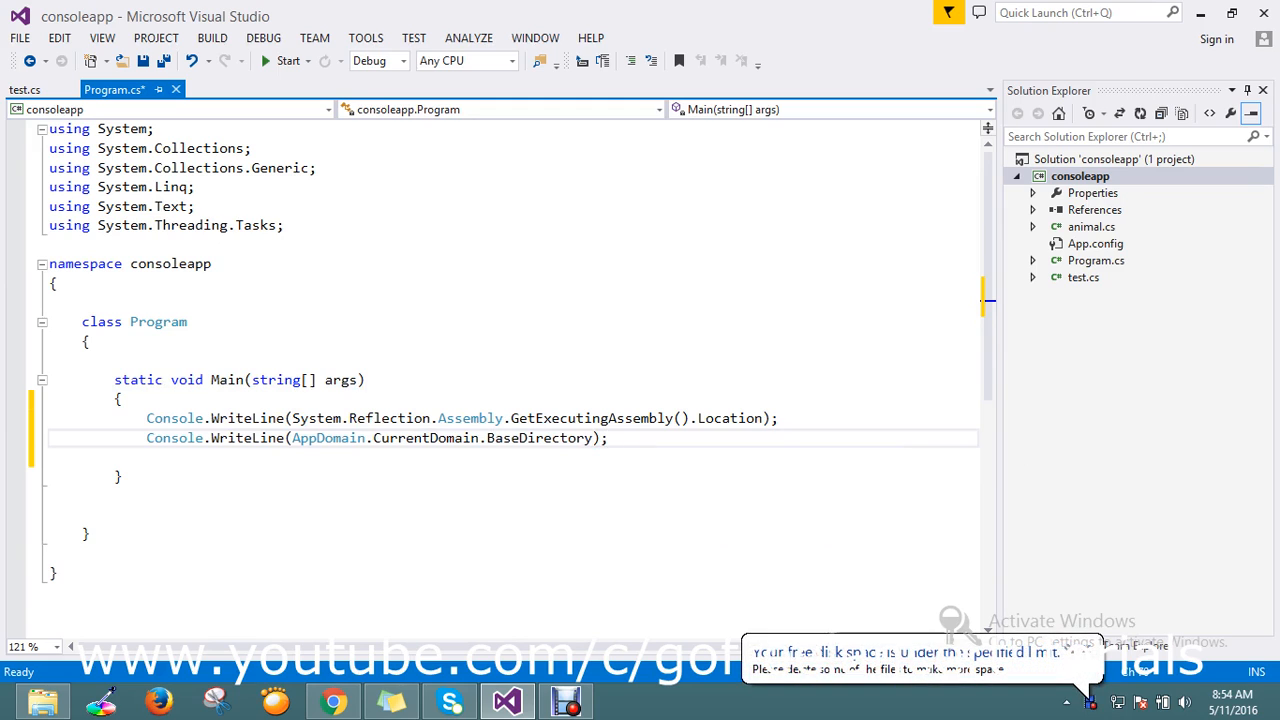
text(r)
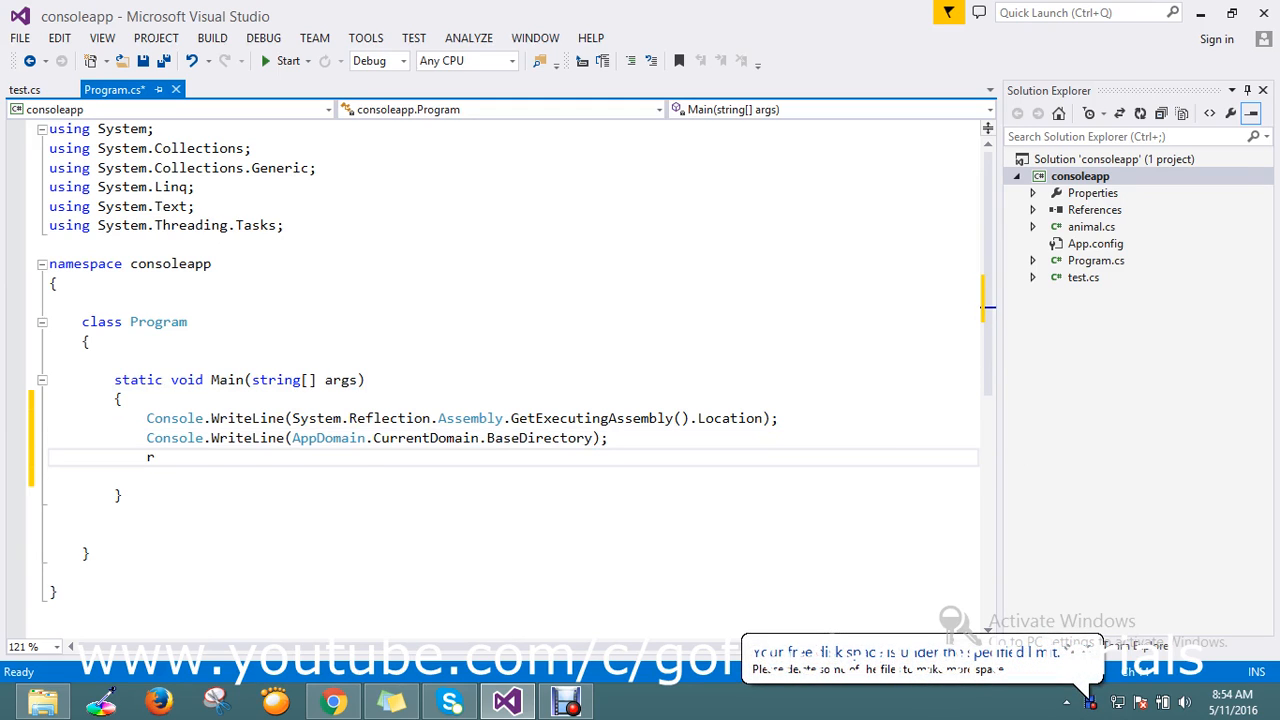
text(ef)
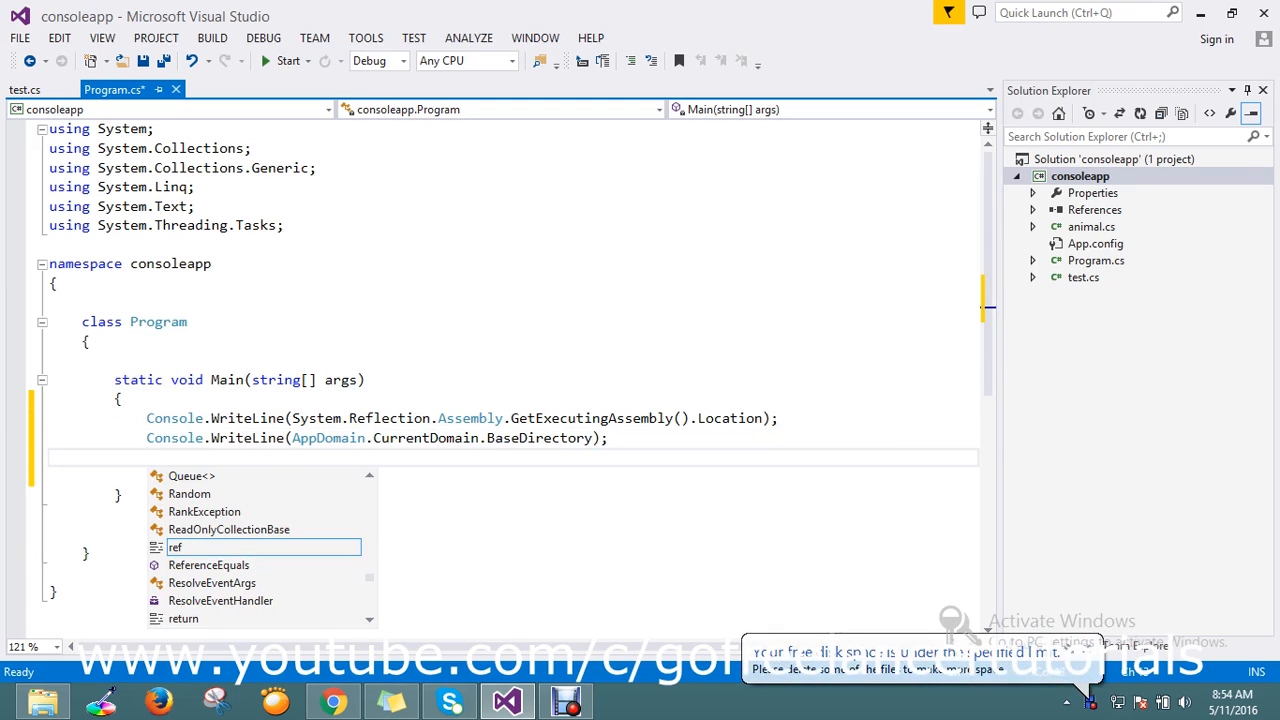
End Main with Console.ReadKey(); so the console waits for a key press
text(con)
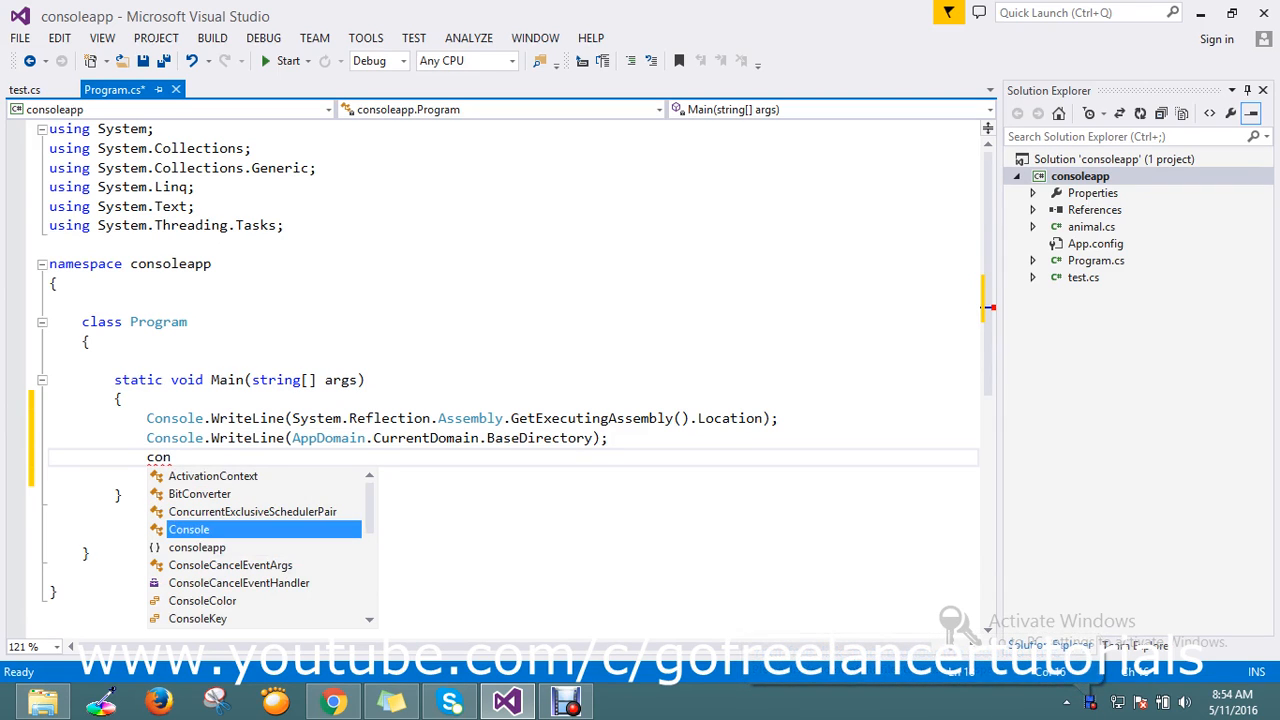
text(Console.re)
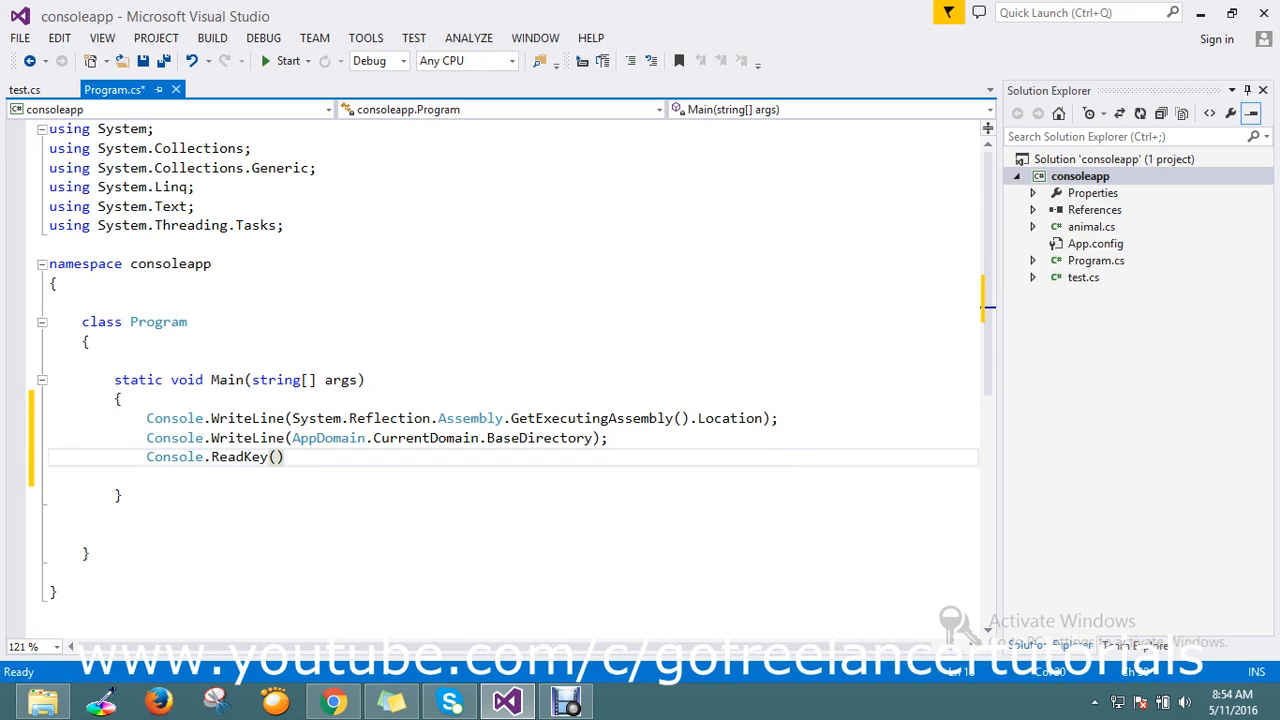
text(;)
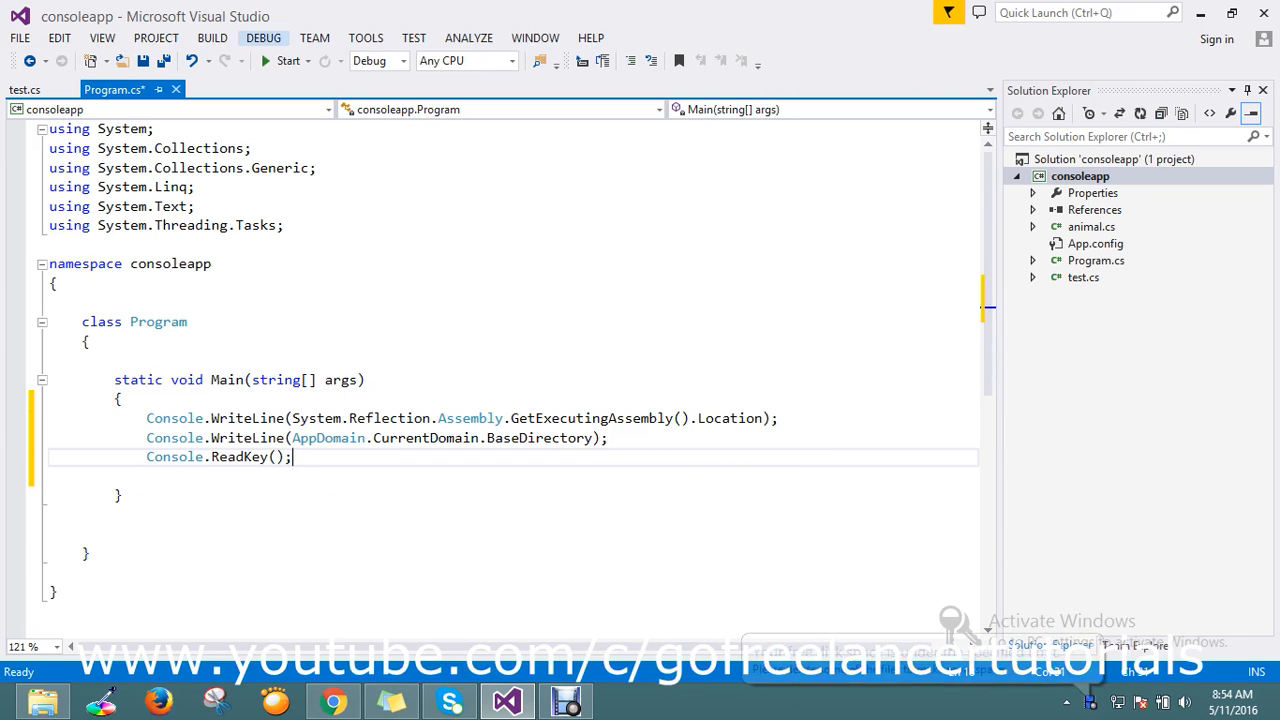
Run the app to print the consoleapp.exe path and its Debug folder, then show that folder in File Explorer
click(284, 60)
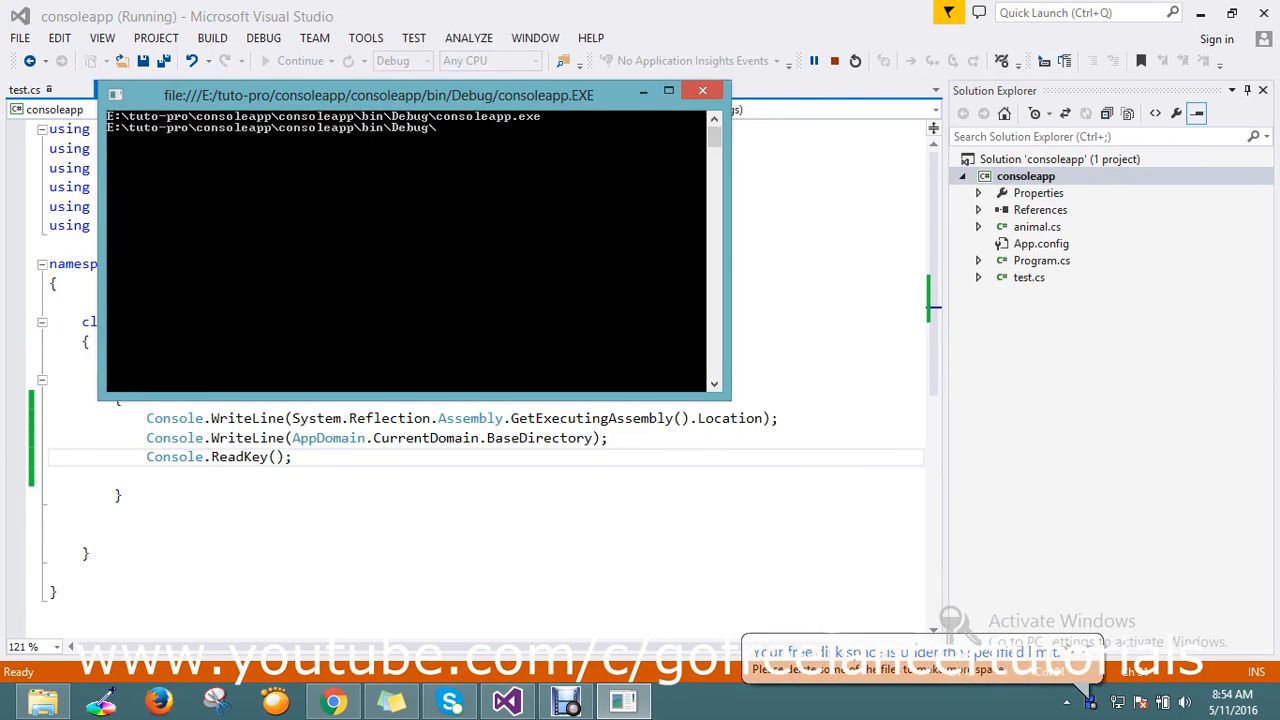
click(42, 700)
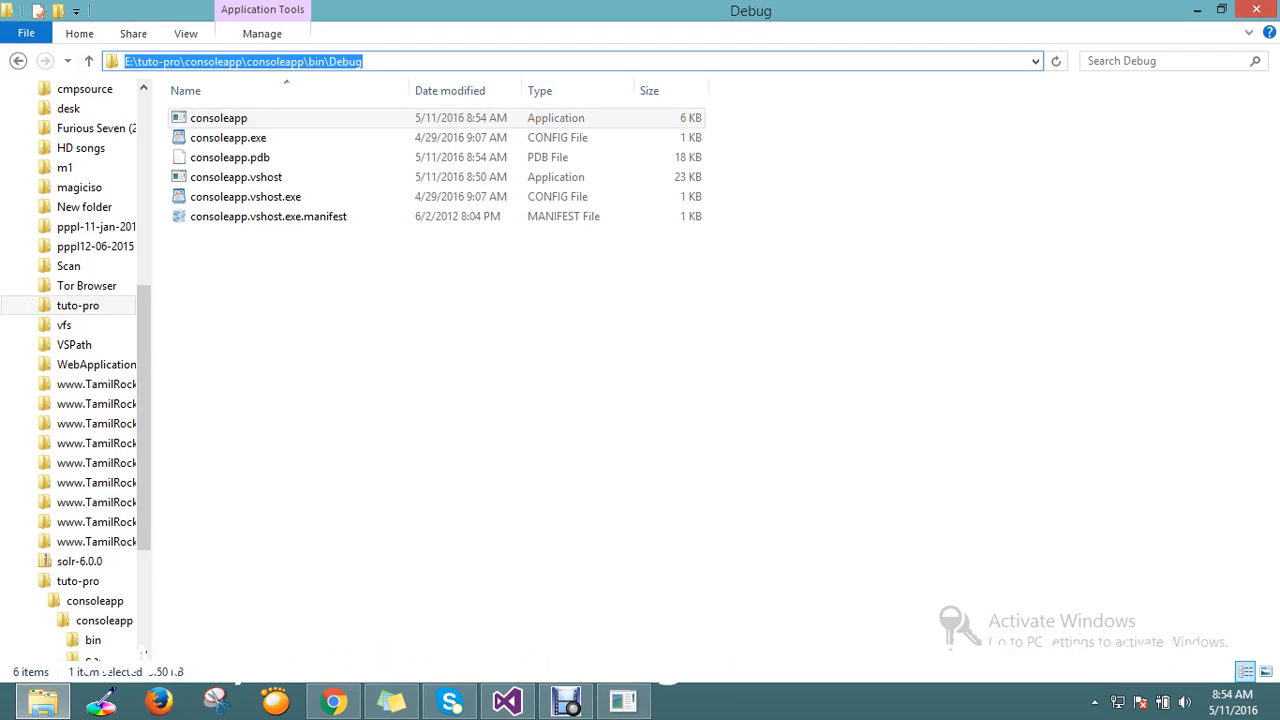
double_click(218, 116)
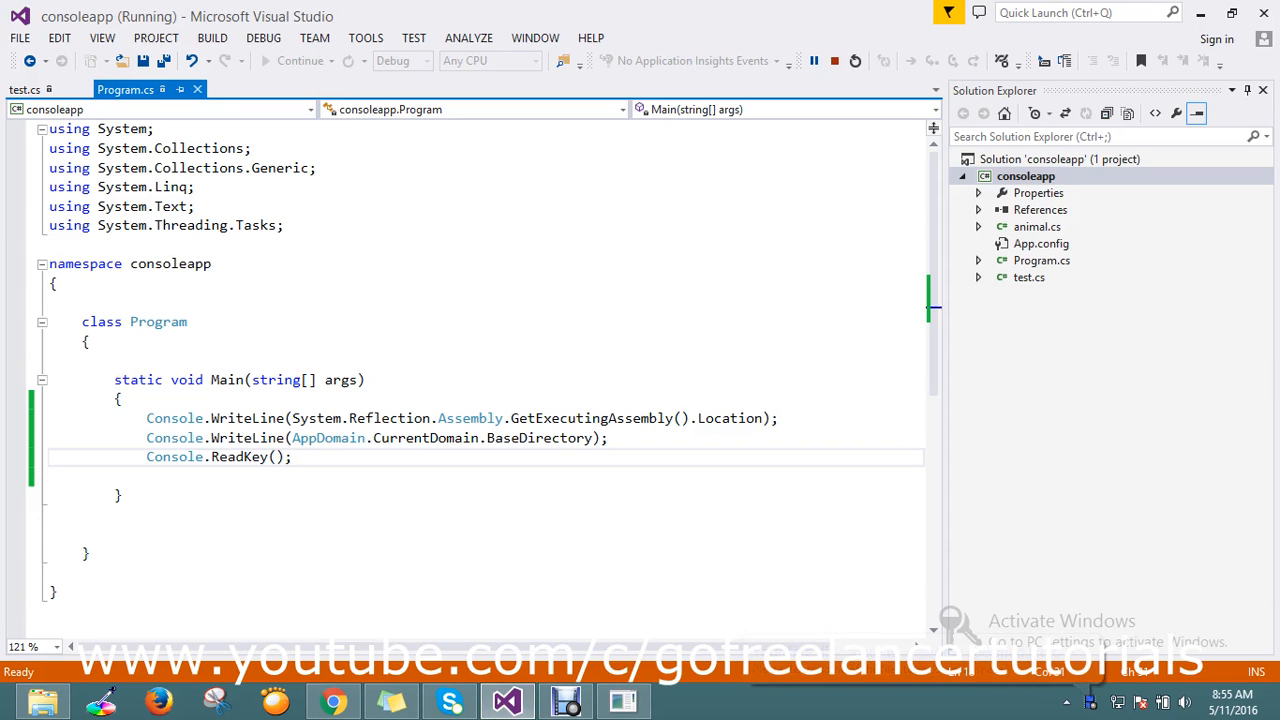
mouse_move(328, 438)
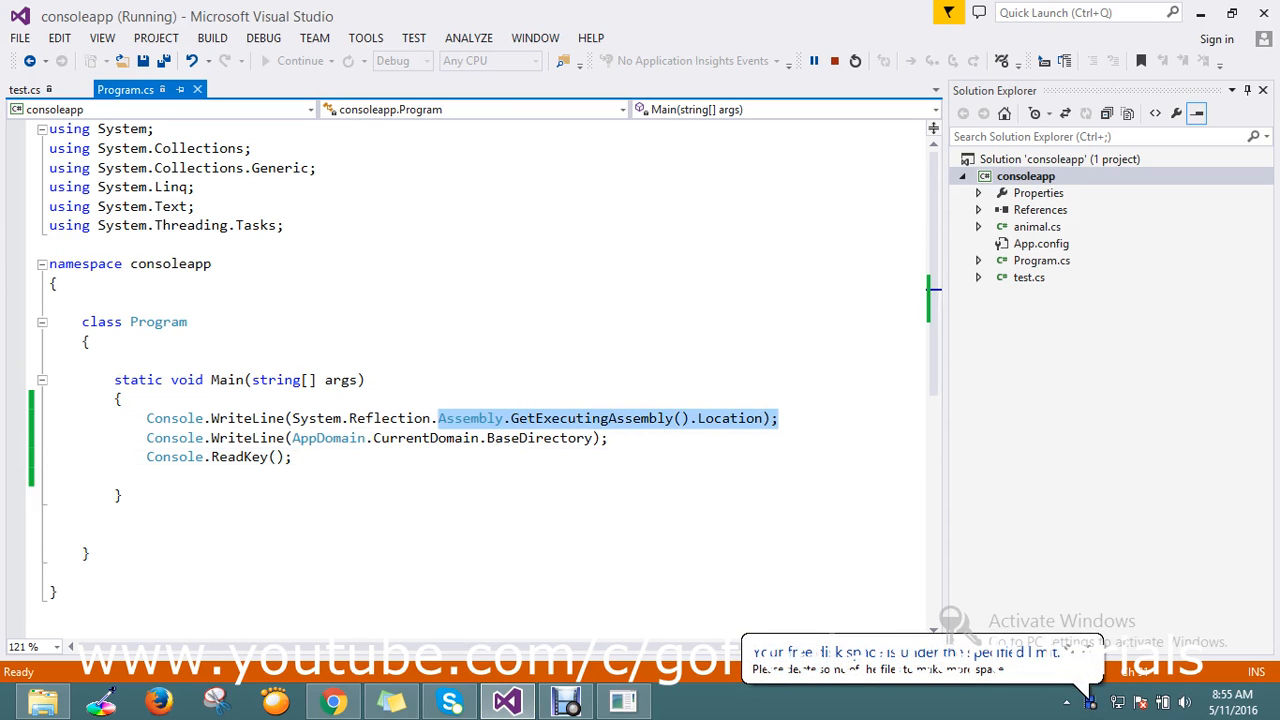
click(608, 418)
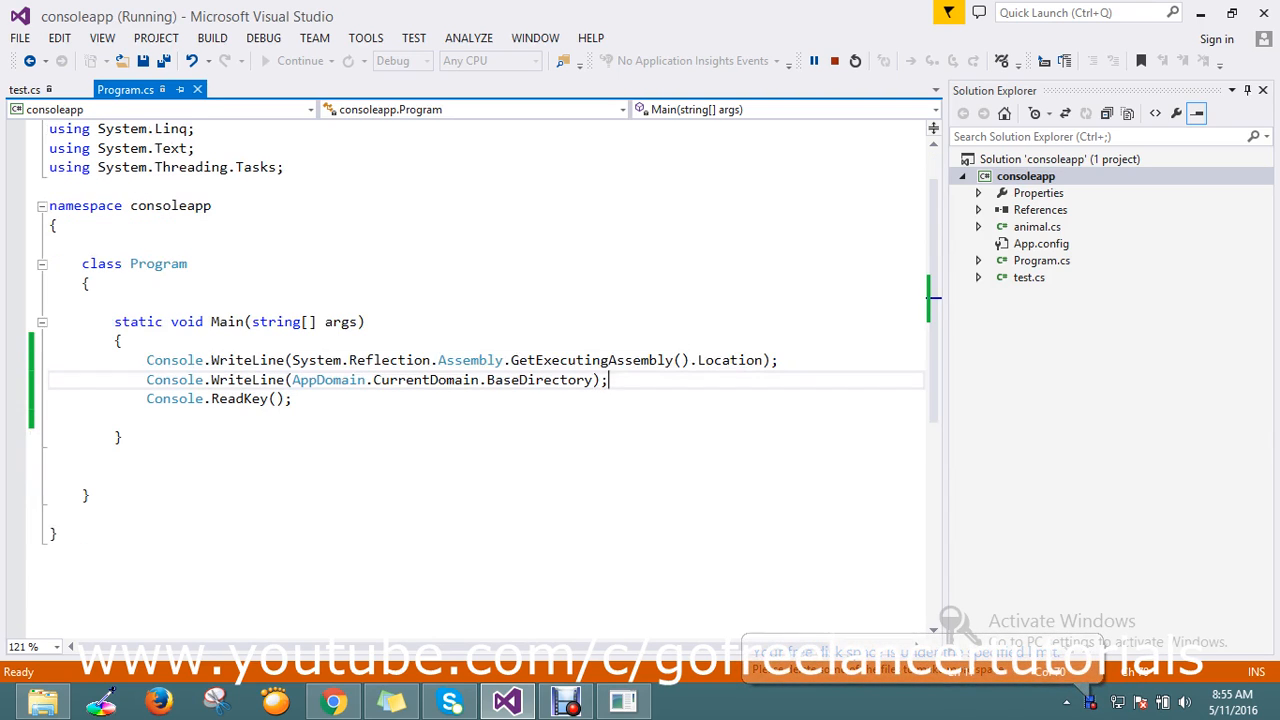
drag(146, 360, 292, 398)
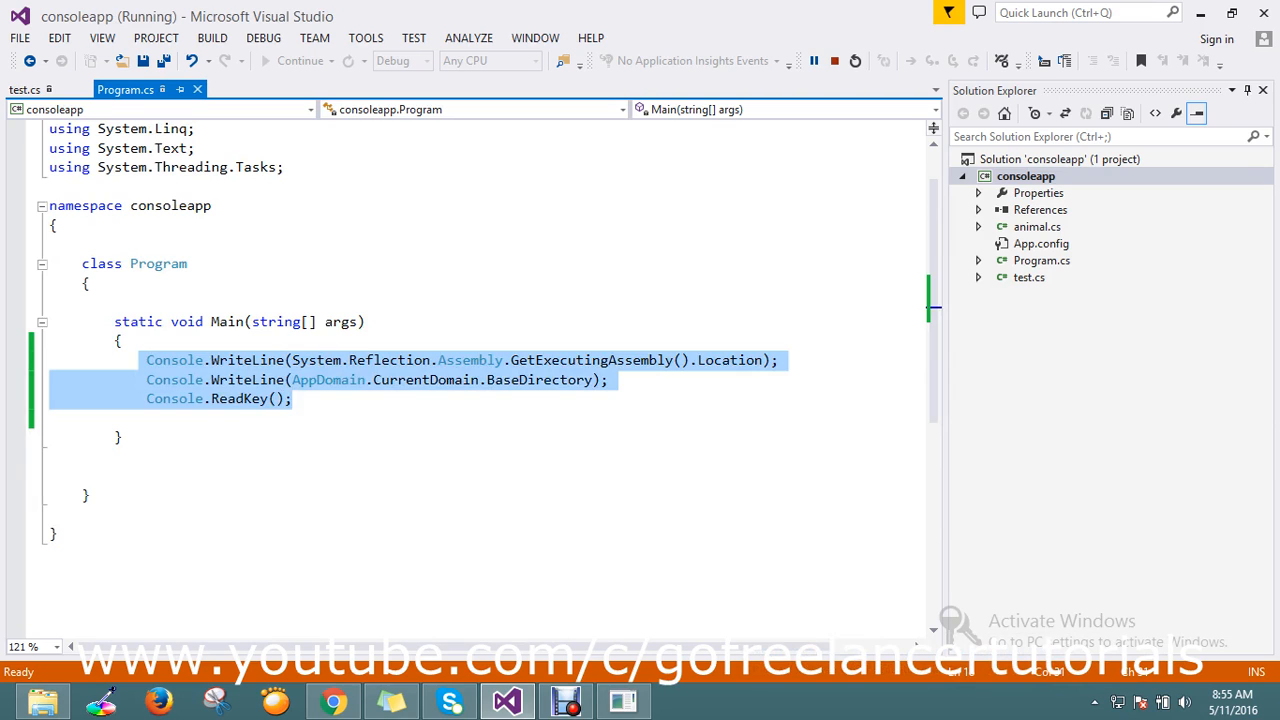
click(146, 418)
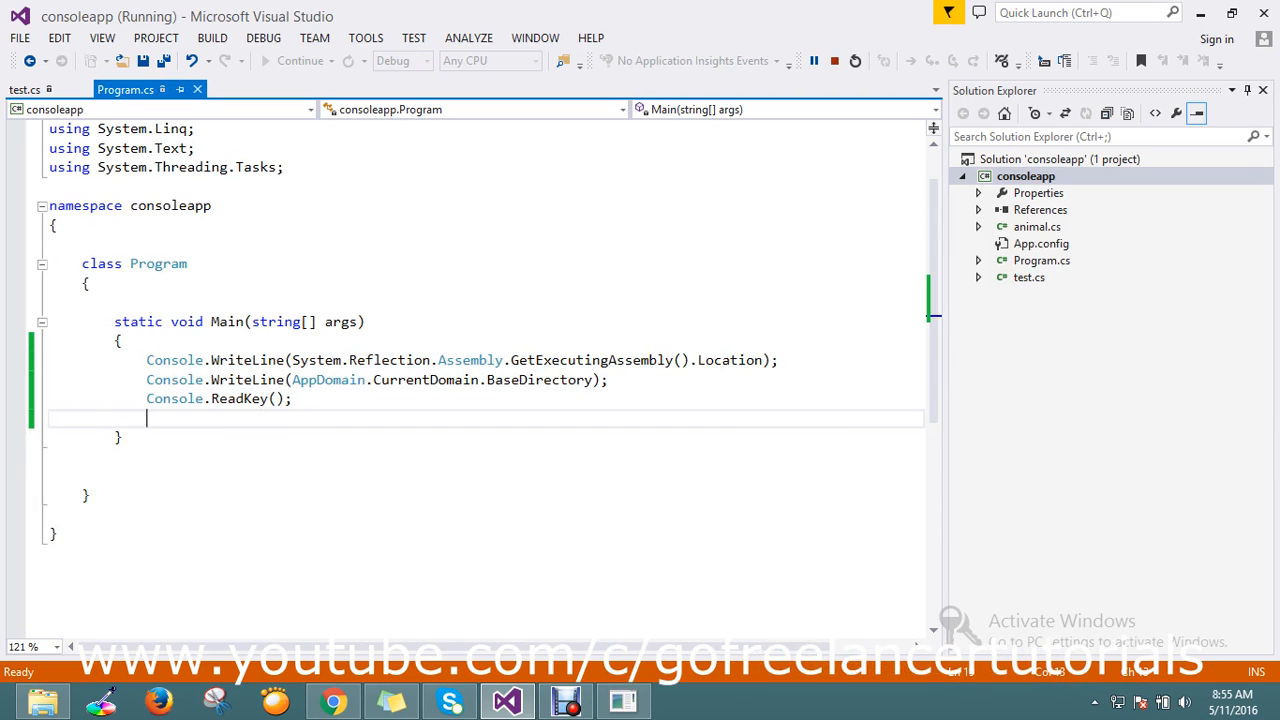